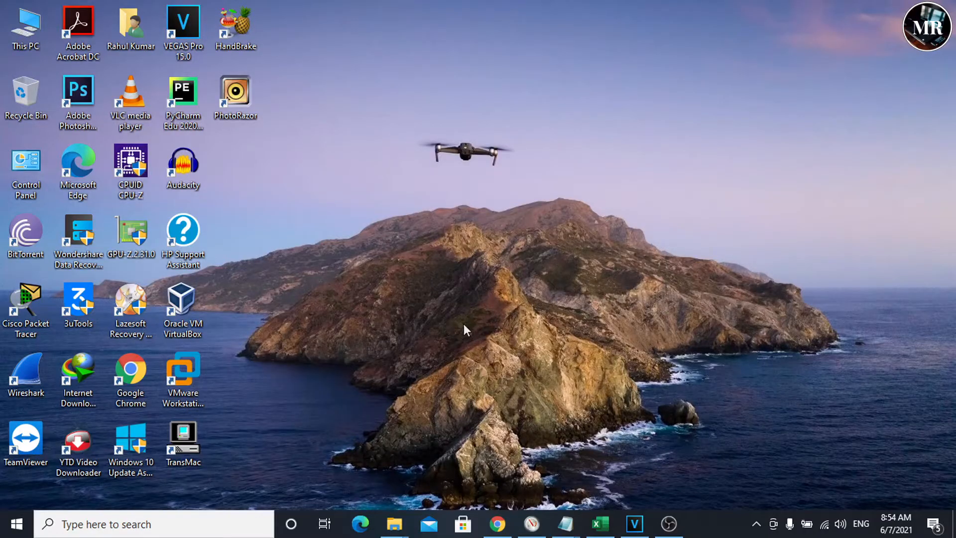
mouse_move(518, 322)
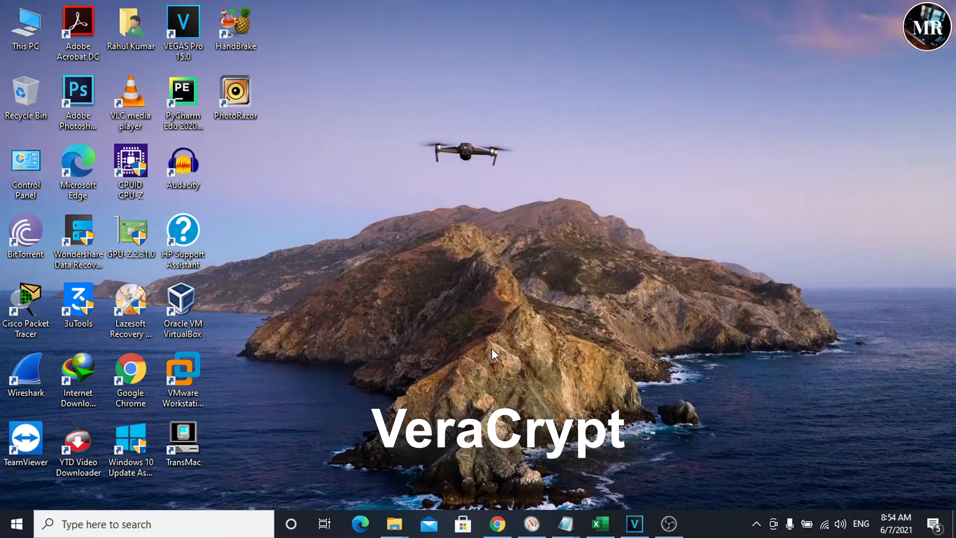
mouse_move(497, 523)
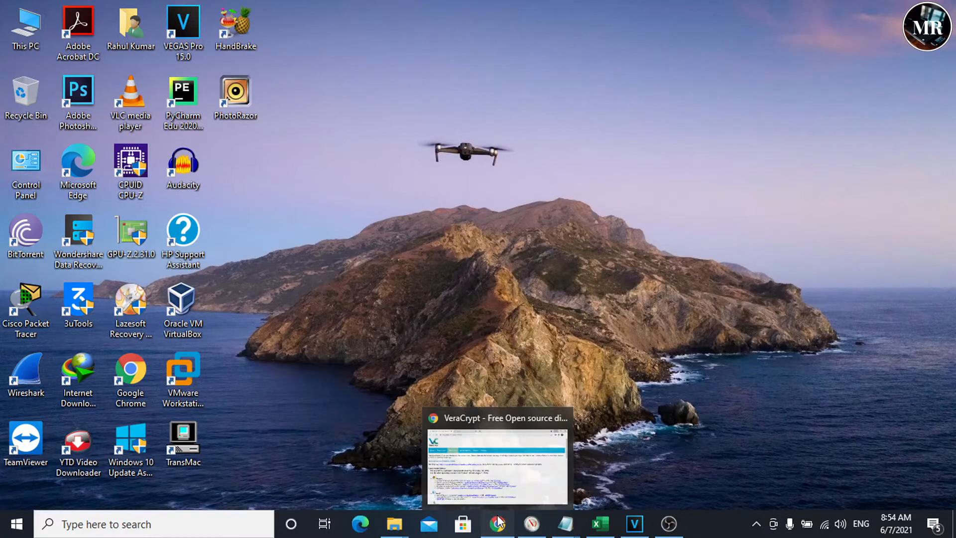
Review the VeraCrypt downloads page and go to the folder holding the downloaded installer
left_click(498, 524)
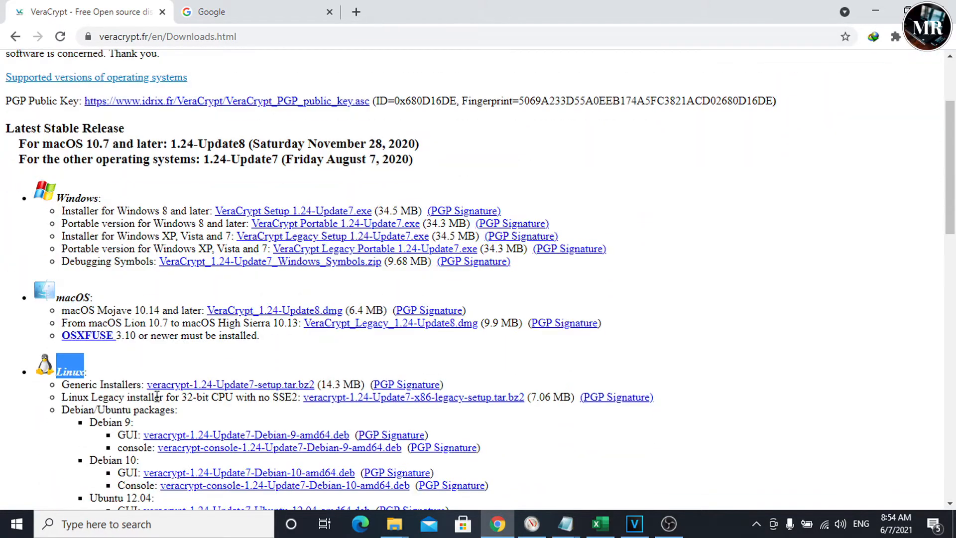
scroll("down", 3)
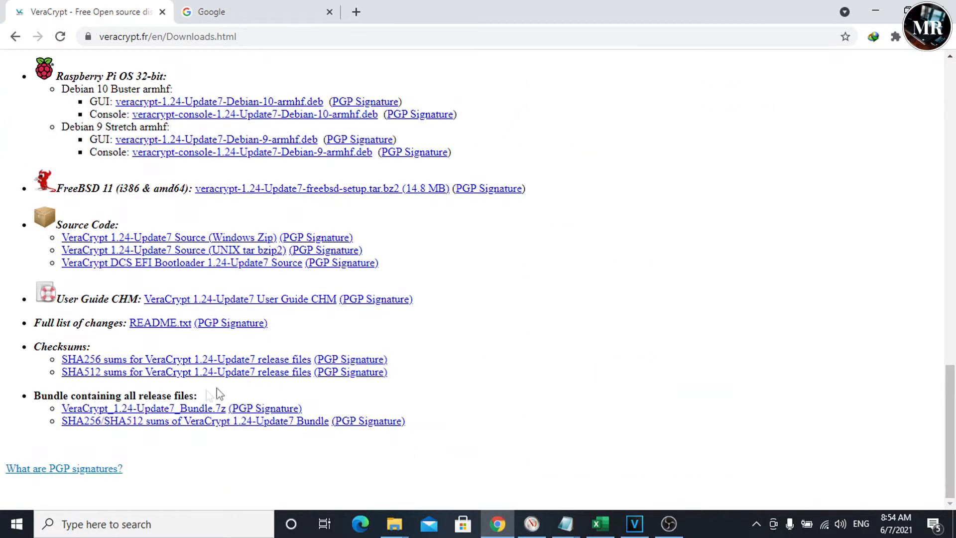
scroll("up", 3)
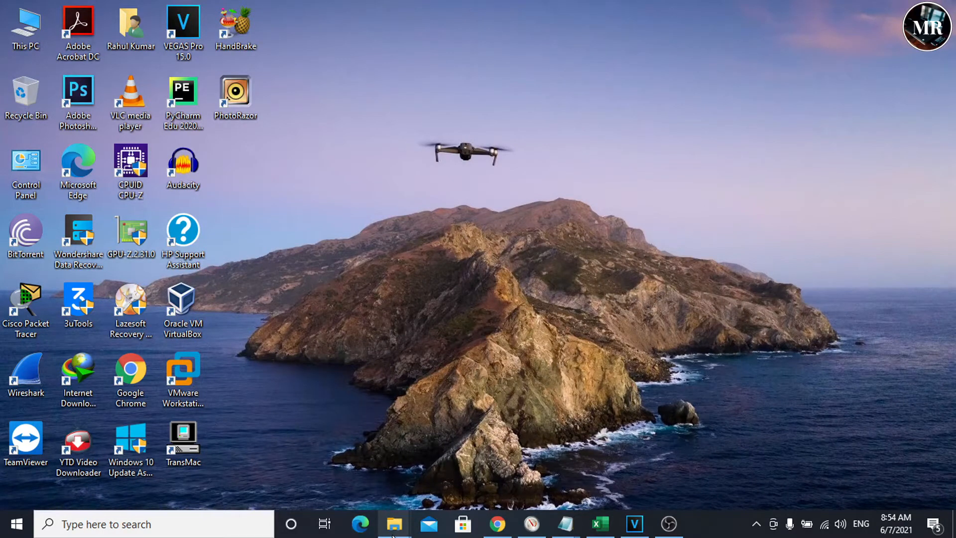
left_click(394, 524)
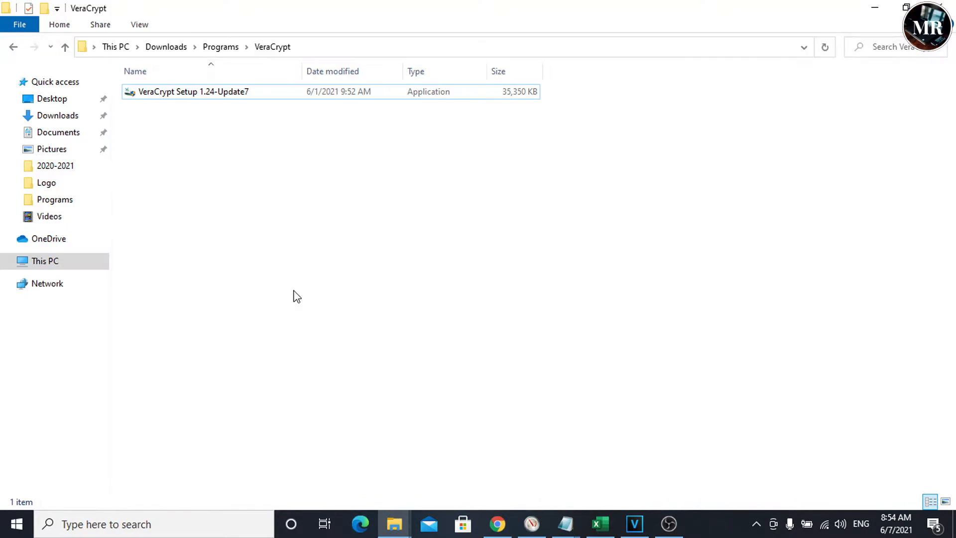
Launch VeraCrypt Setup 1.24-Update7 in English and accept its license terms
double_click(192, 91)
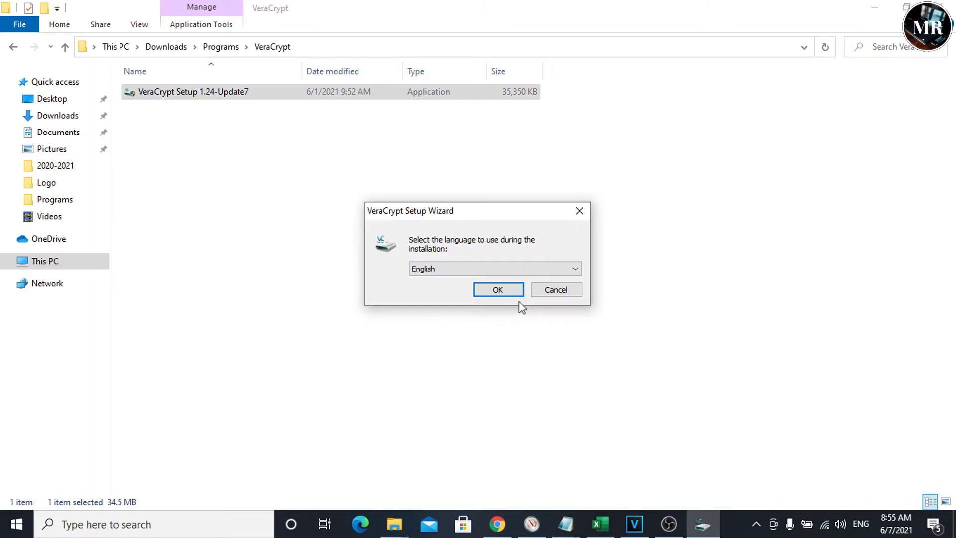
left_click(498, 290)
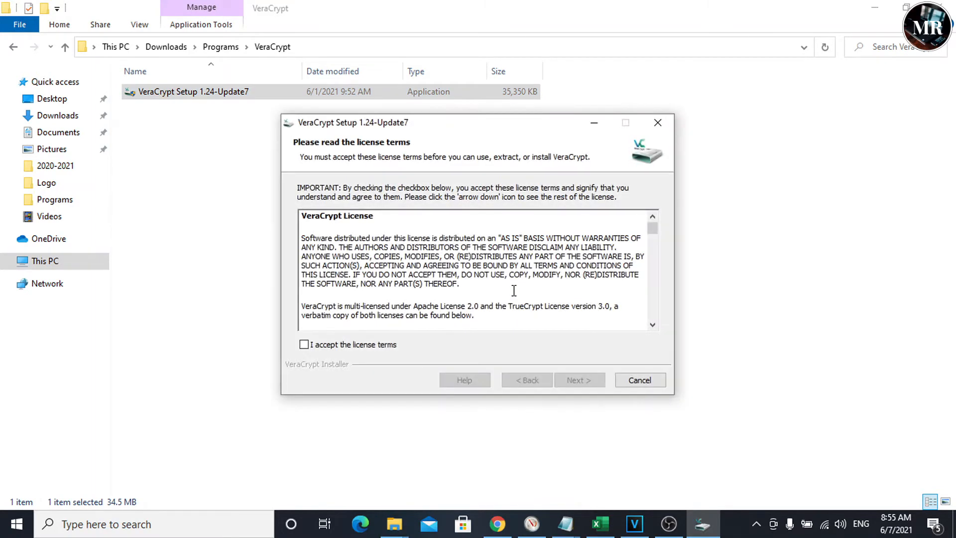
left_click(305, 345)
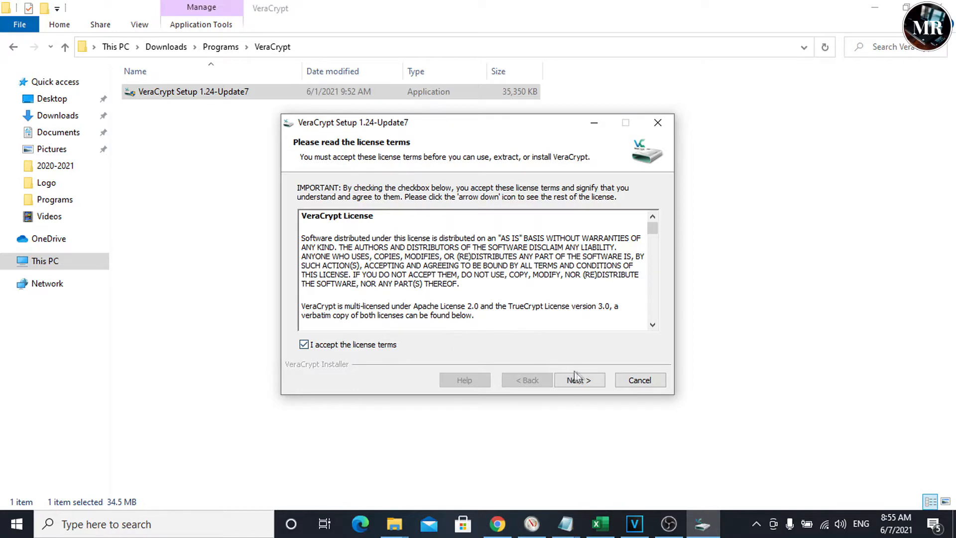
Advance to the Wizard Mode page and choose Extract rather than Install
left_click(578, 379)
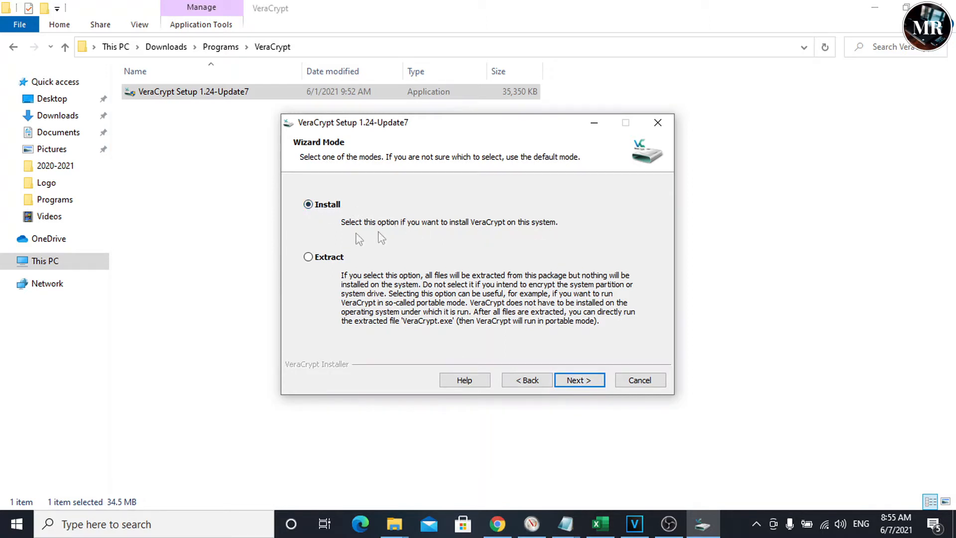
mouse_move(322, 247)
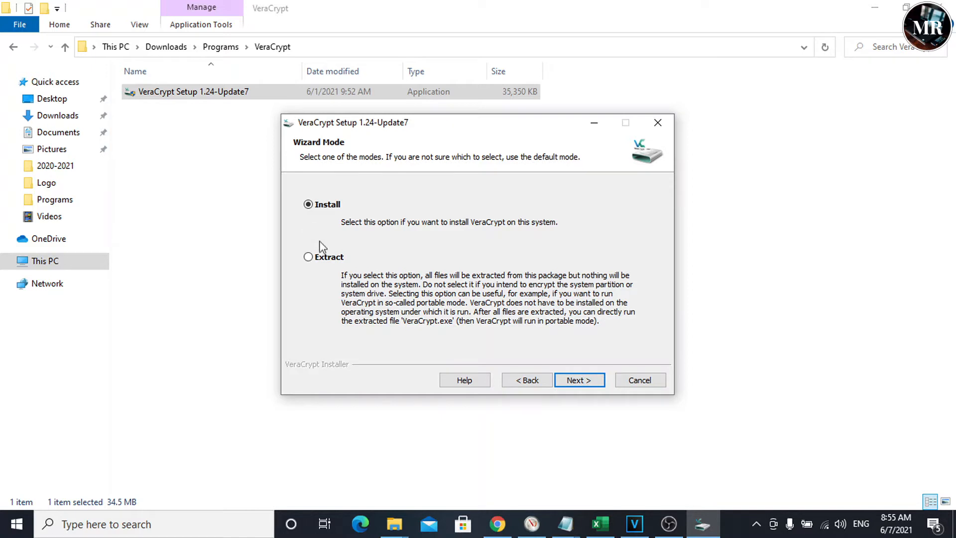
mouse_move(381, 230)
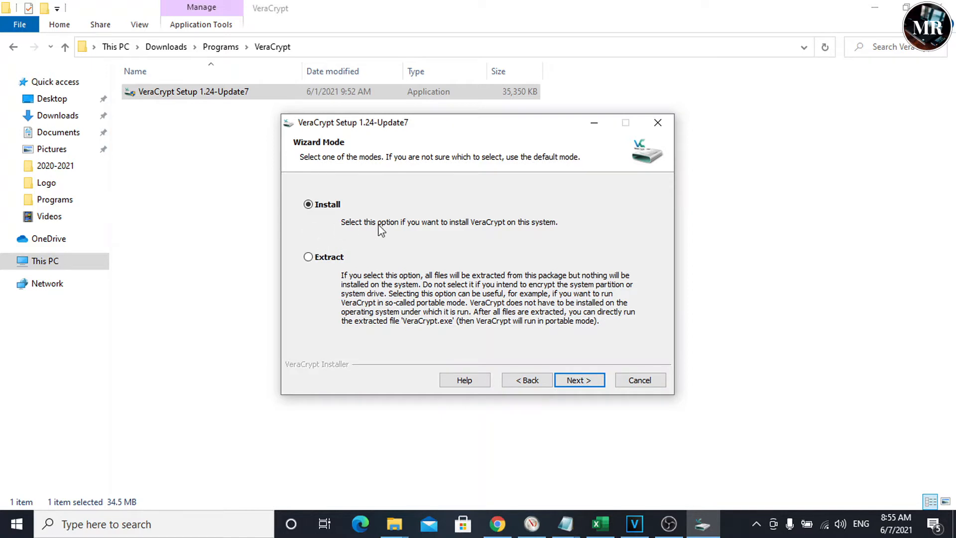
left_click(309, 257)
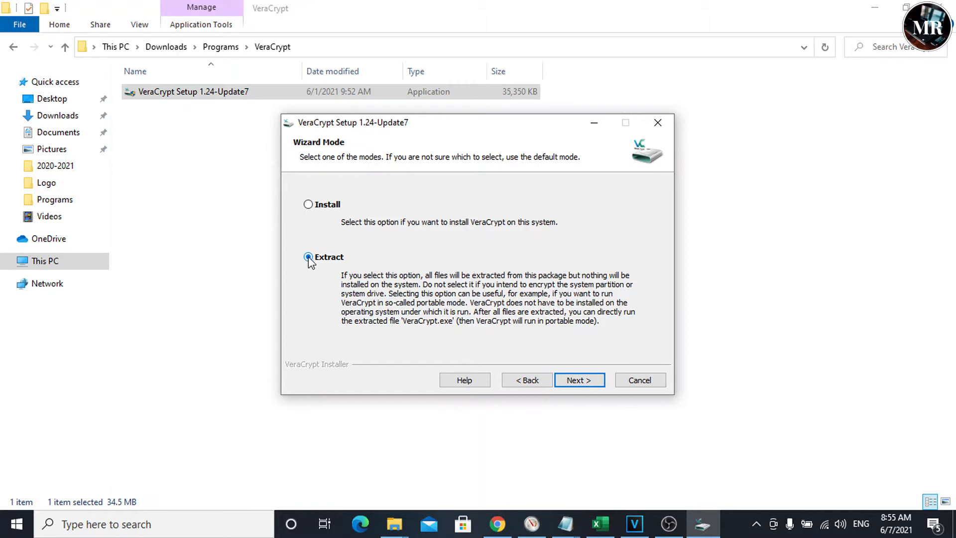
mouse_move(376, 261)
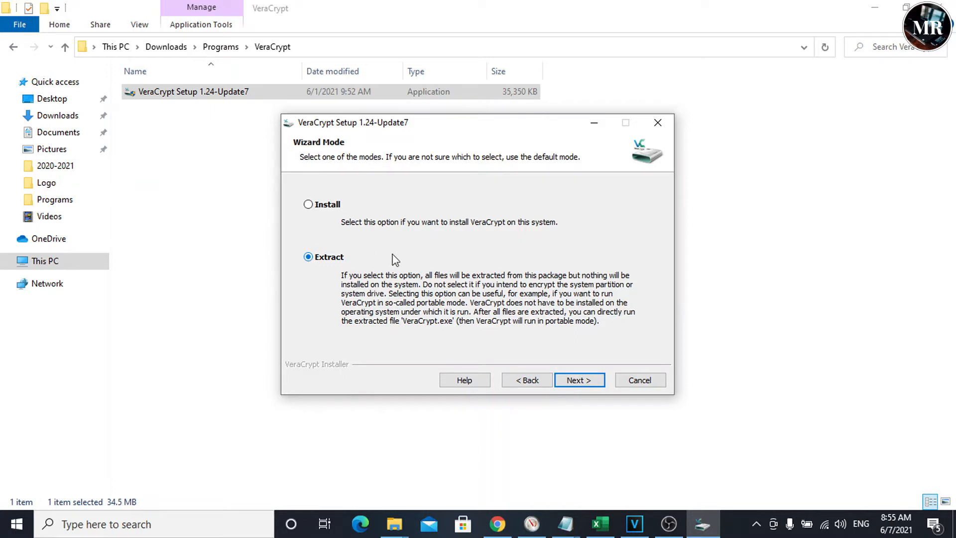
mouse_move(441, 263)
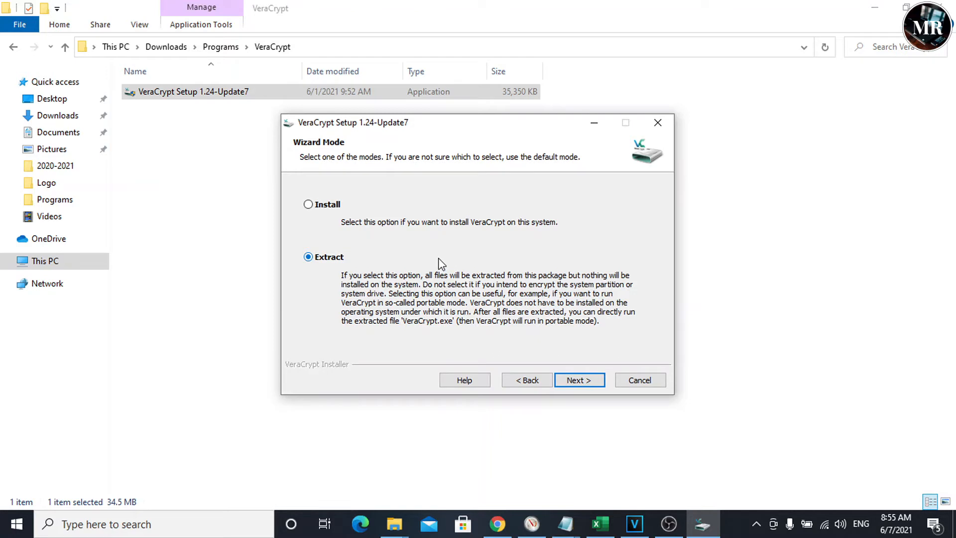
mouse_move(434, 263)
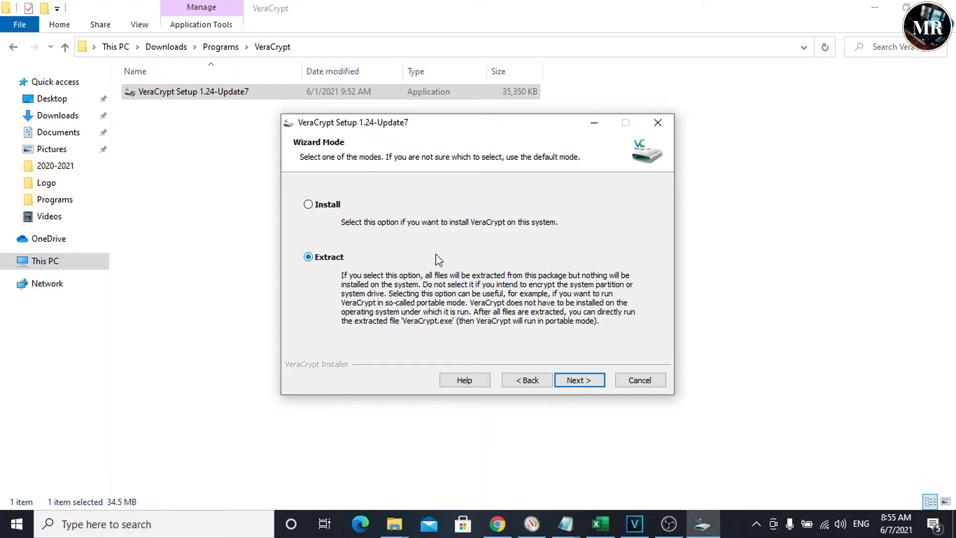
mouse_move(435, 261)
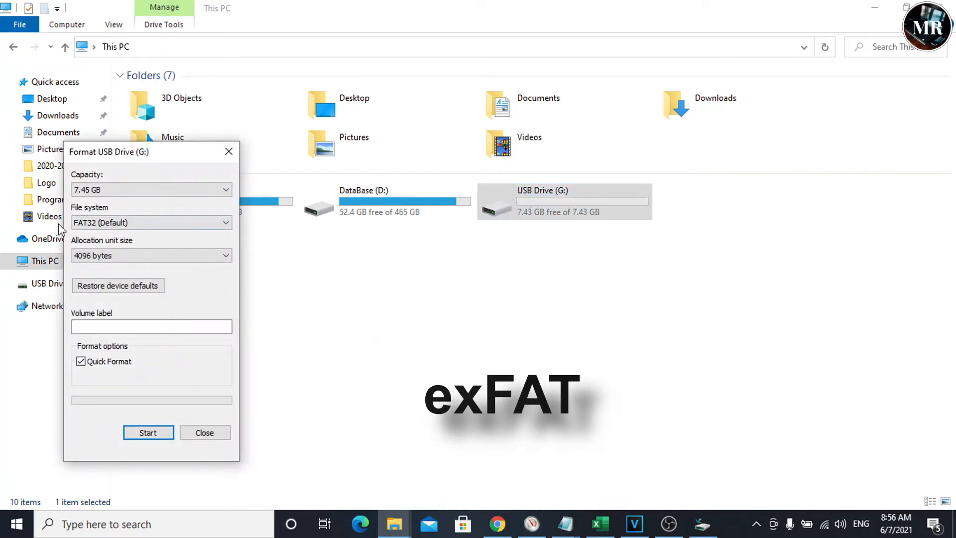
Format USB Drive (G:) as exFAT, confirming the data-erase warning and completion message
left_click(151, 222)
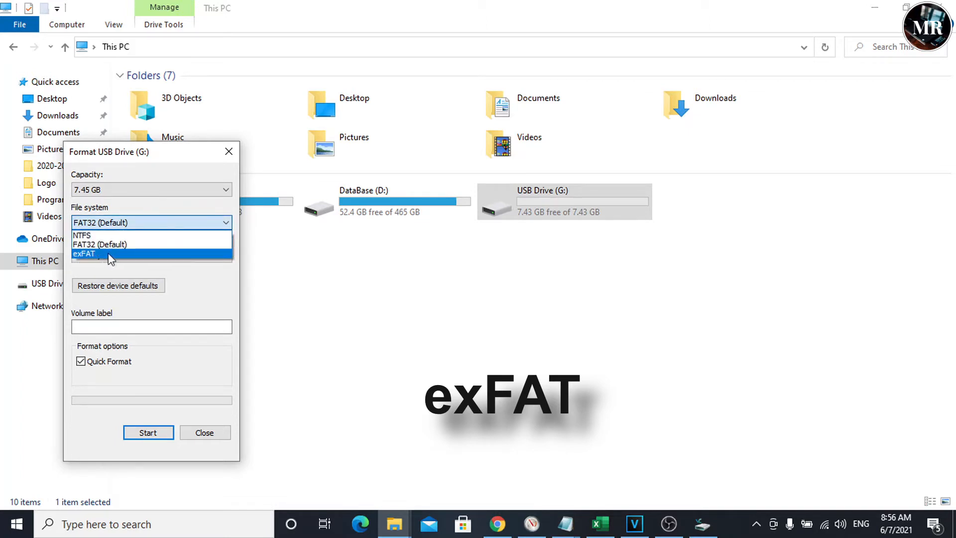
left_click(84, 254)
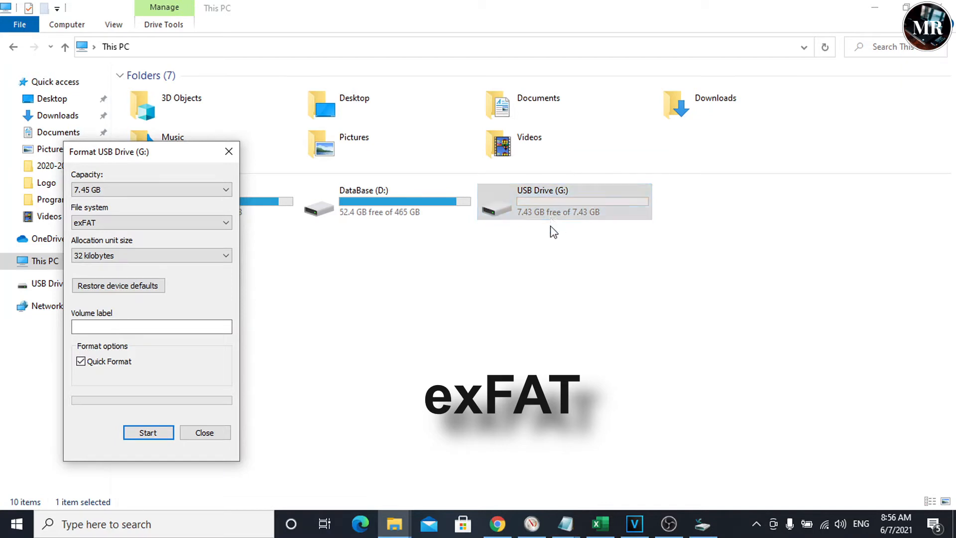
left_click(147, 432)
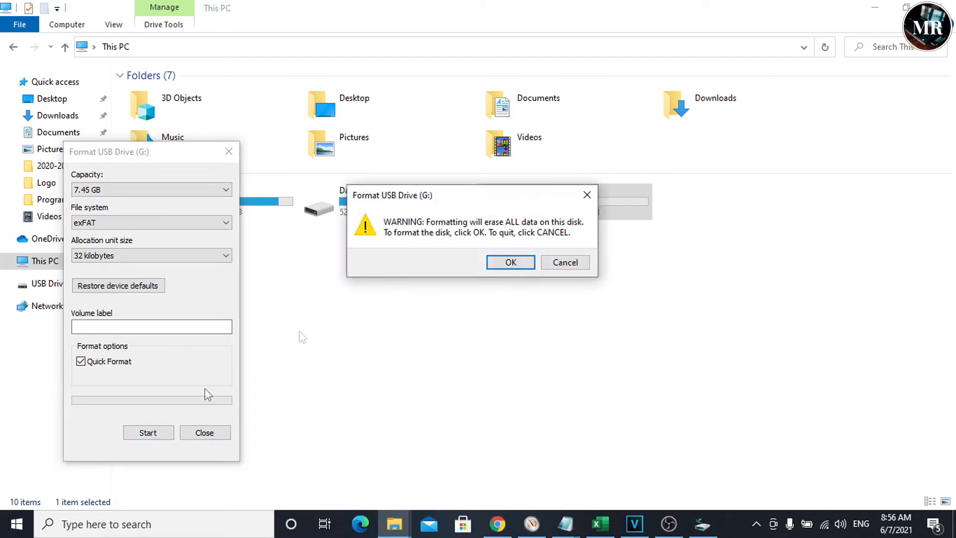
left_click(510, 262)
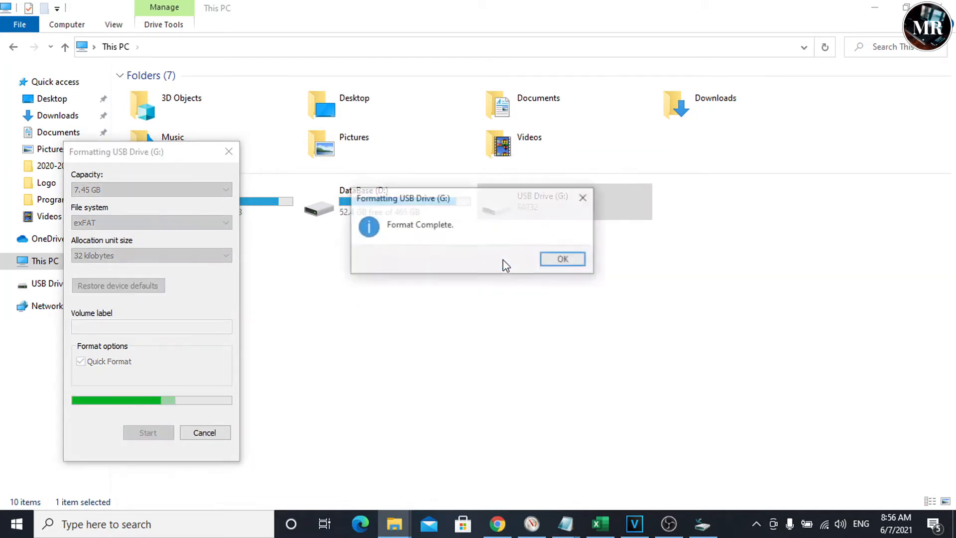
left_click(562, 259)
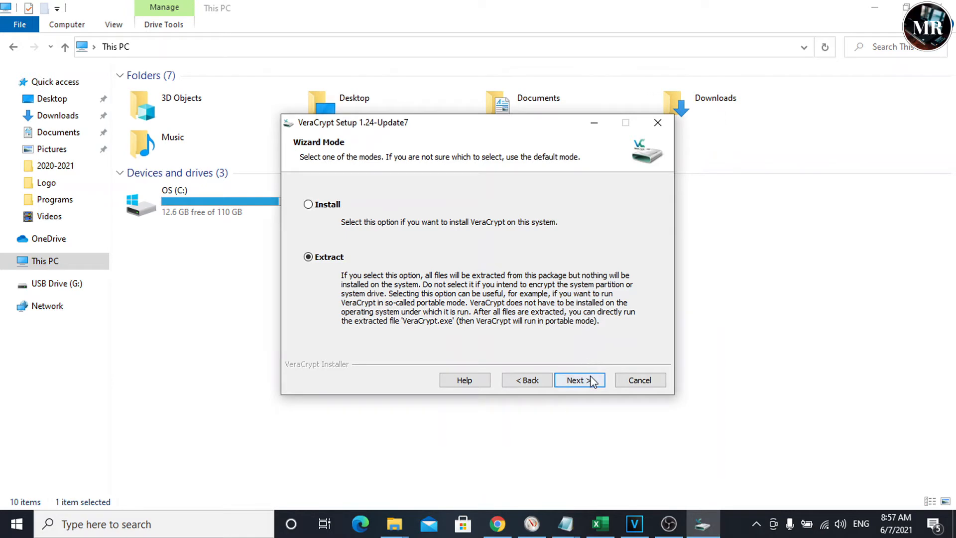
Proceed in extract mode, acknowledging the portable note, with destination G:\VeraCrypt on the USB drive
left_click(576, 380)
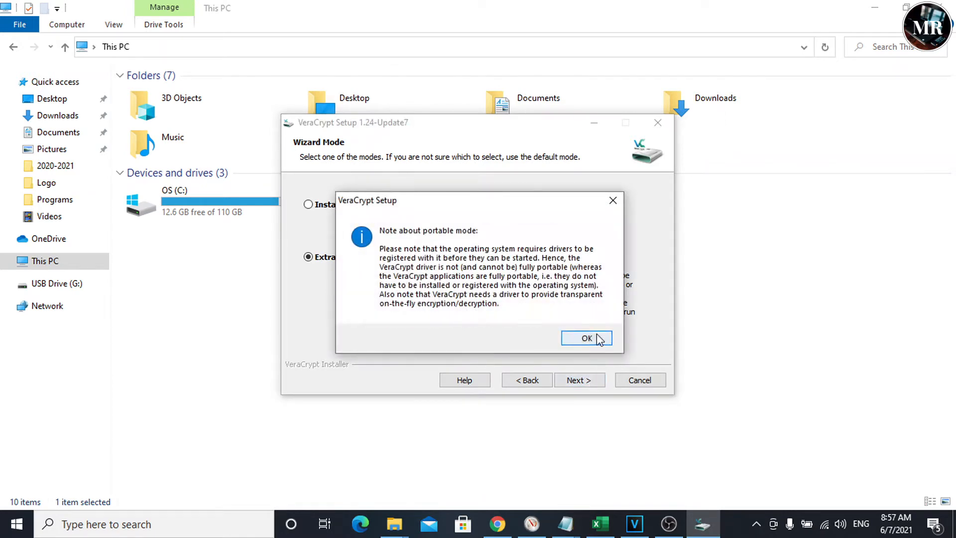
left_click(587, 338)
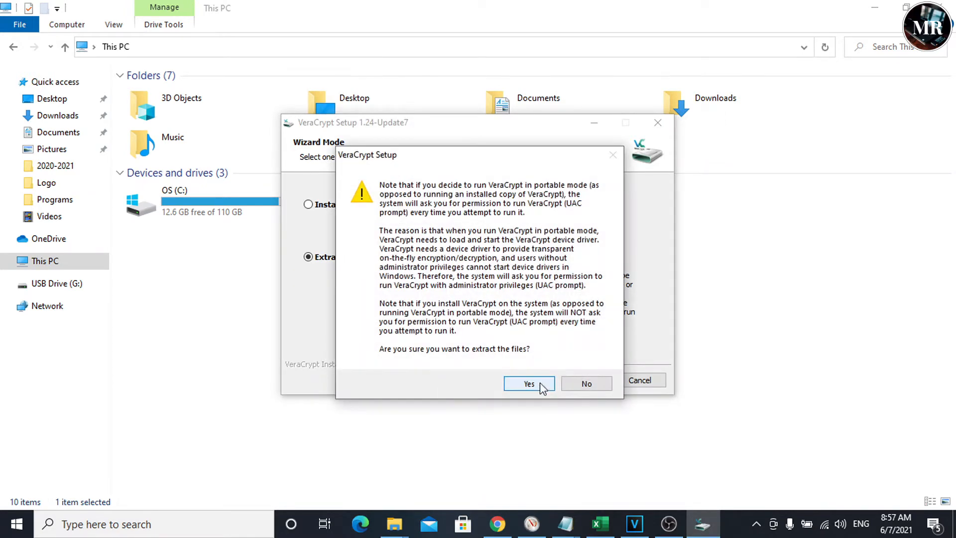
left_click(528, 384)
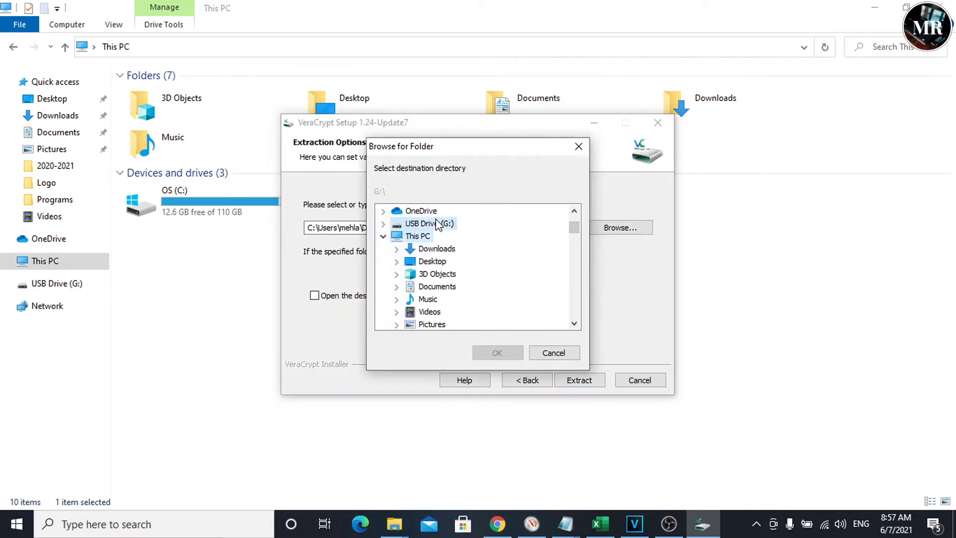
left_click(497, 353)
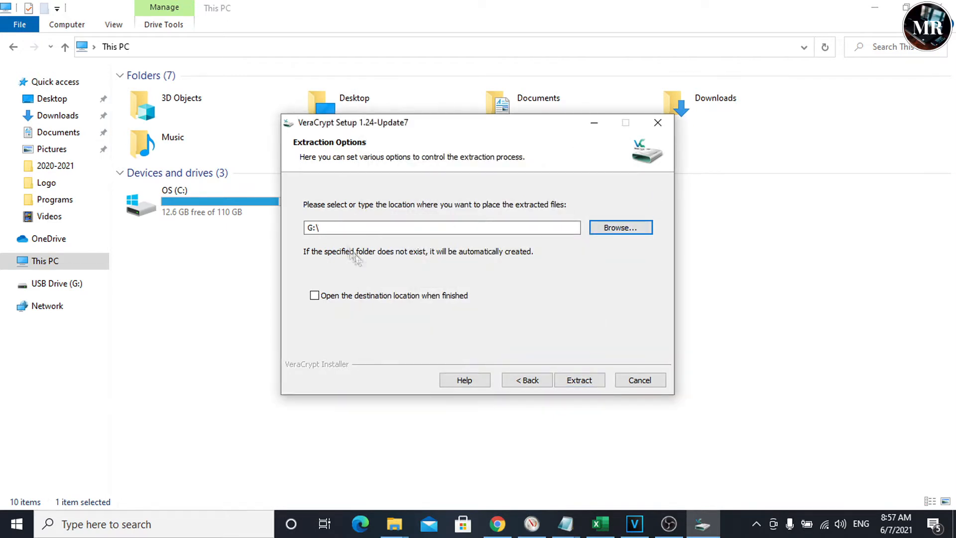
type("VeraCrypt")
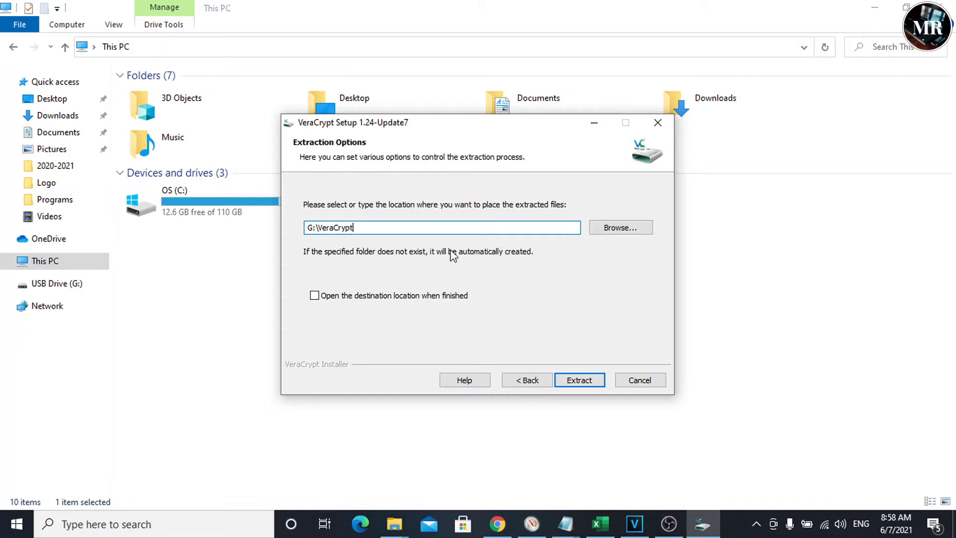
Extract the VeraCrypt files to the USB drive, acknowledge success and finish the installer
left_click(578, 379)
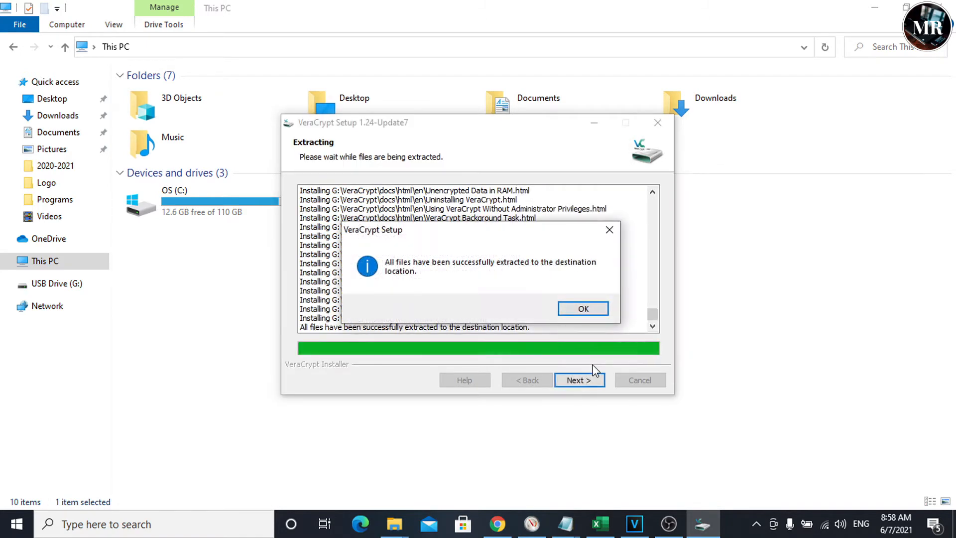
left_click(583, 309)
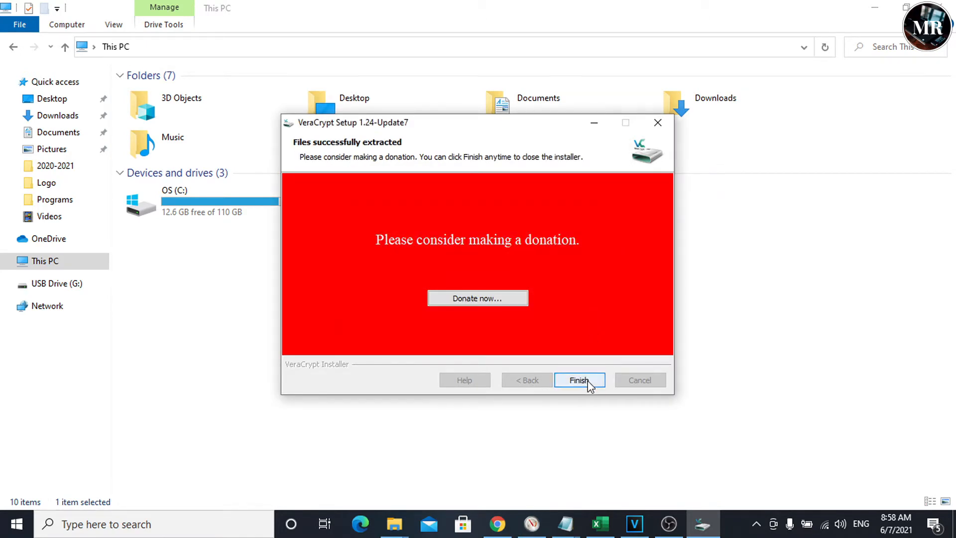
left_click(578, 380)
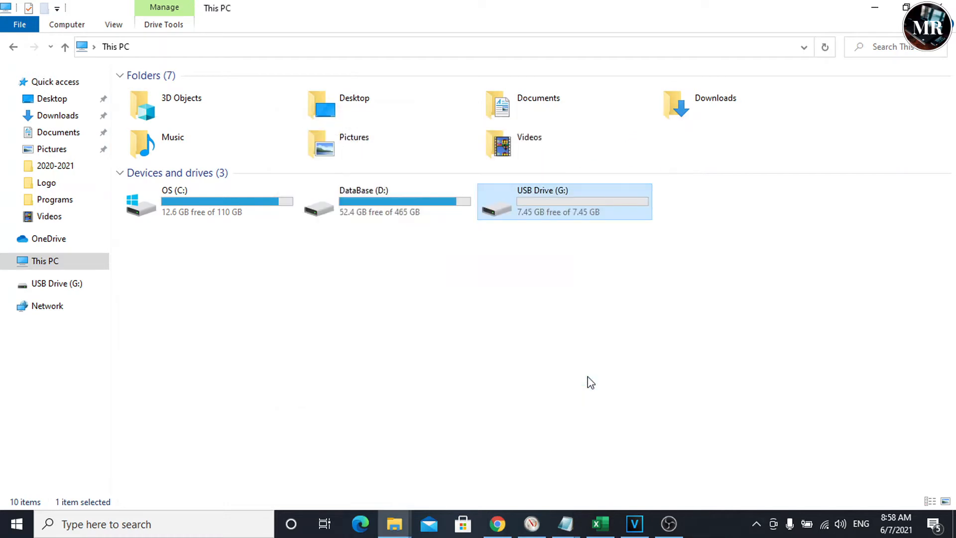
Launch the portable VeraCrypt application from the VeraCrypt folder on USB Drive (G:)
double_click(563, 202)
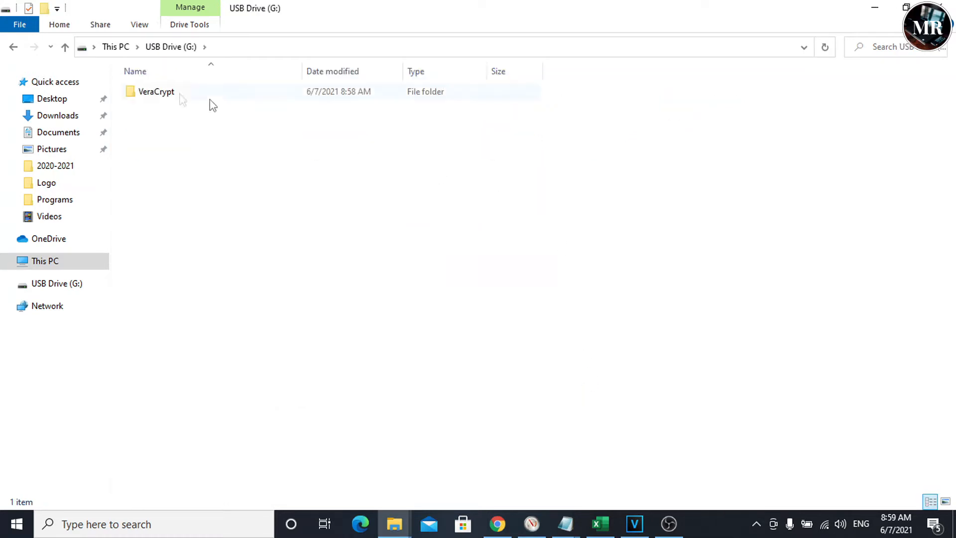
double_click(155, 91)
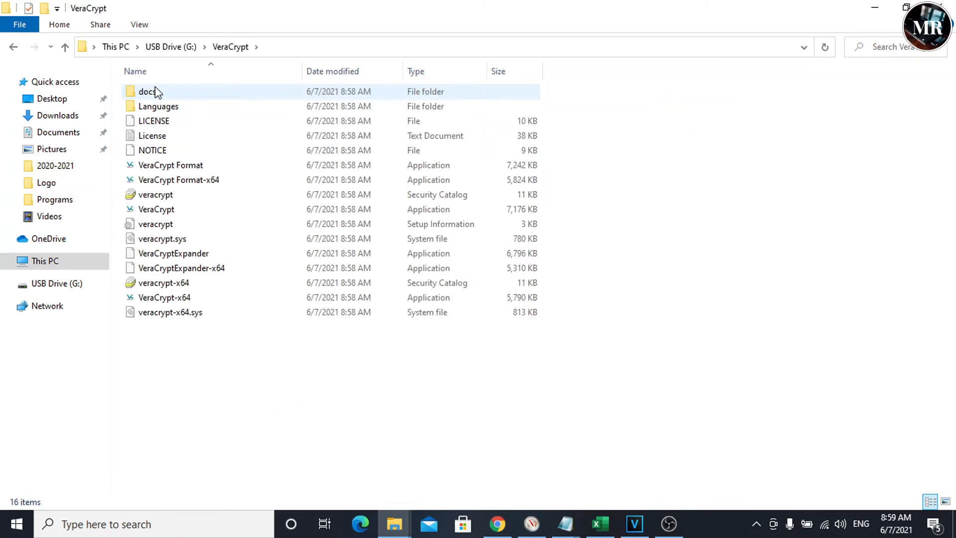
left_click(156, 209)
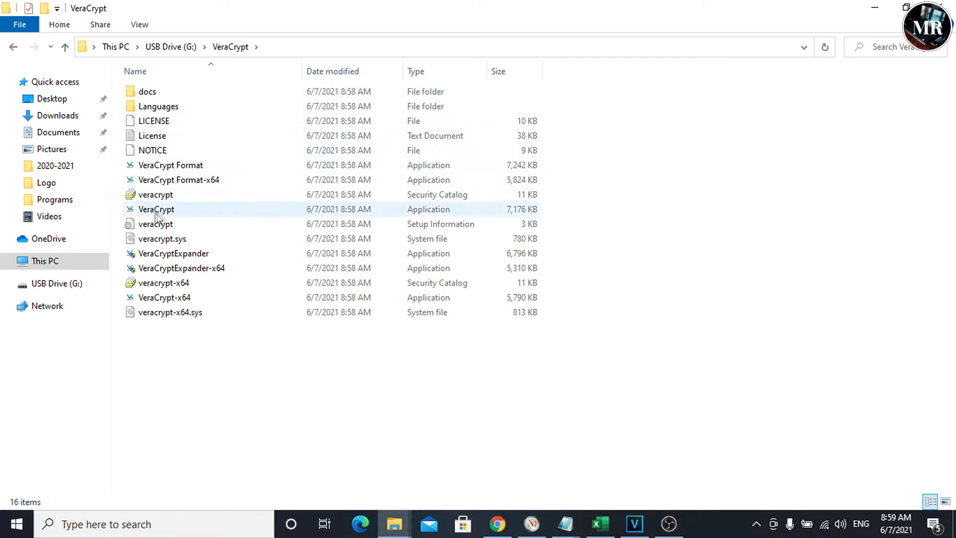
mouse_move(180, 213)
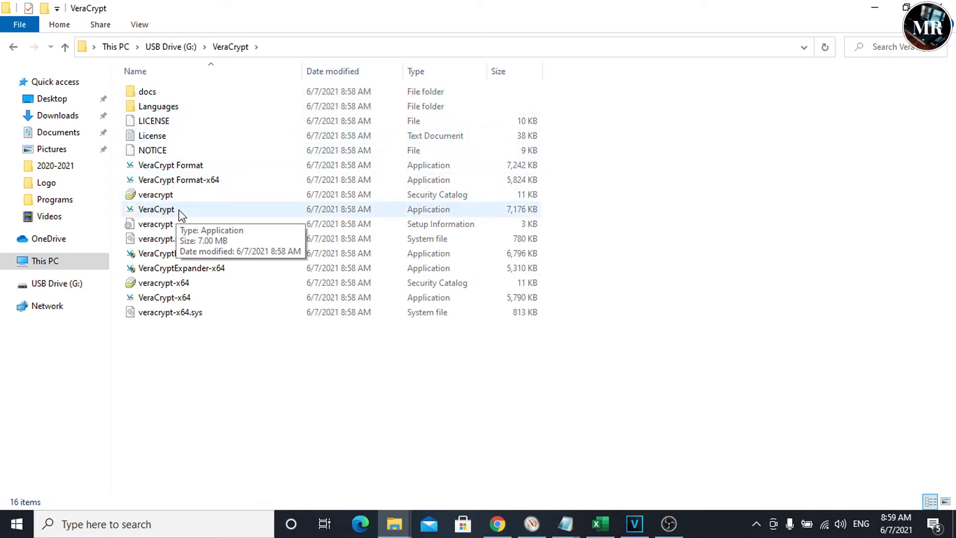
double_click(157, 209)
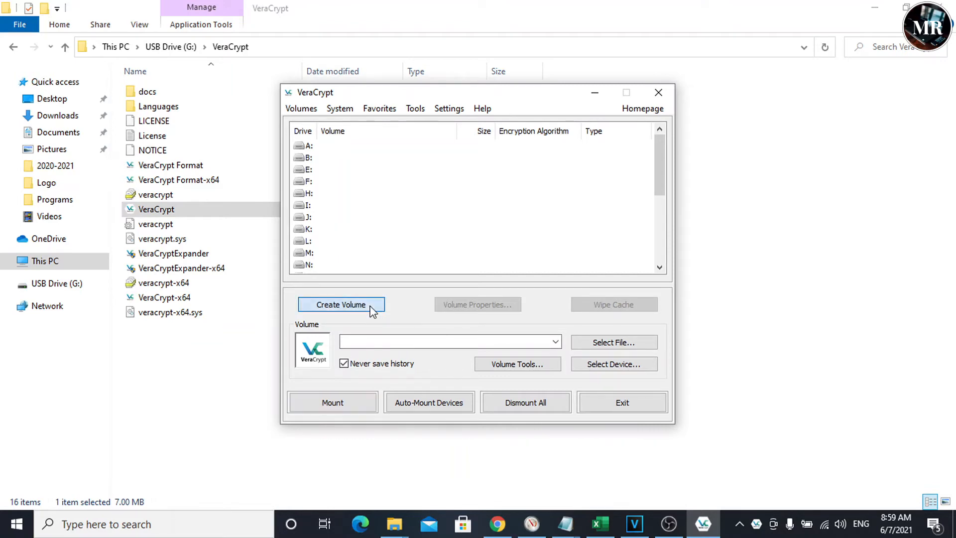
Begin a standard encrypted file container and save its location as matrix at the USB drive root
left_click(340, 305)
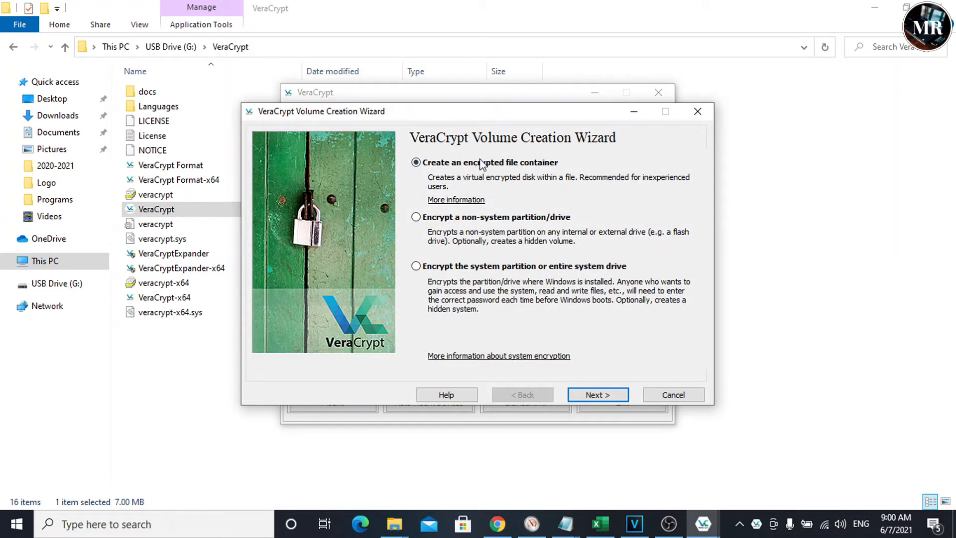
mouse_move(539, 172)
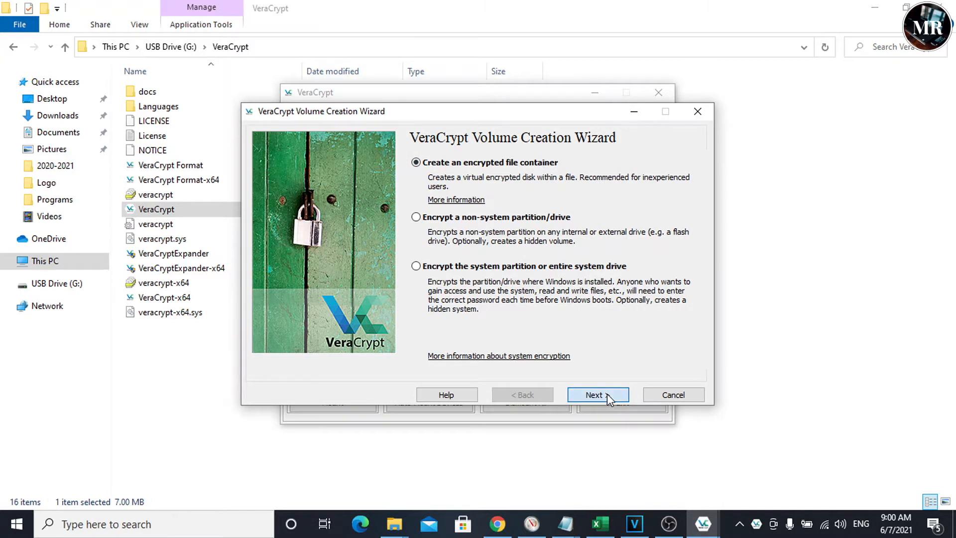
left_click(598, 395)
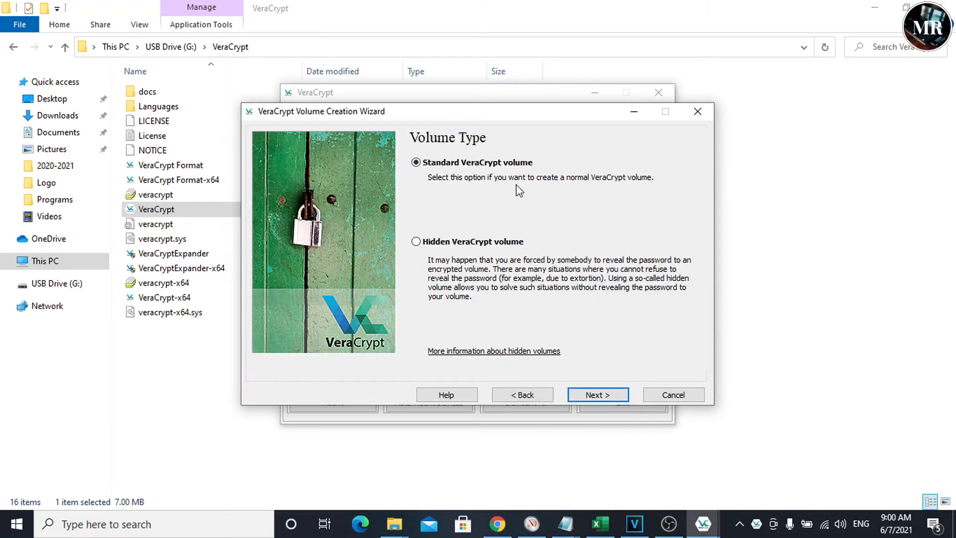
mouse_move(585, 345)
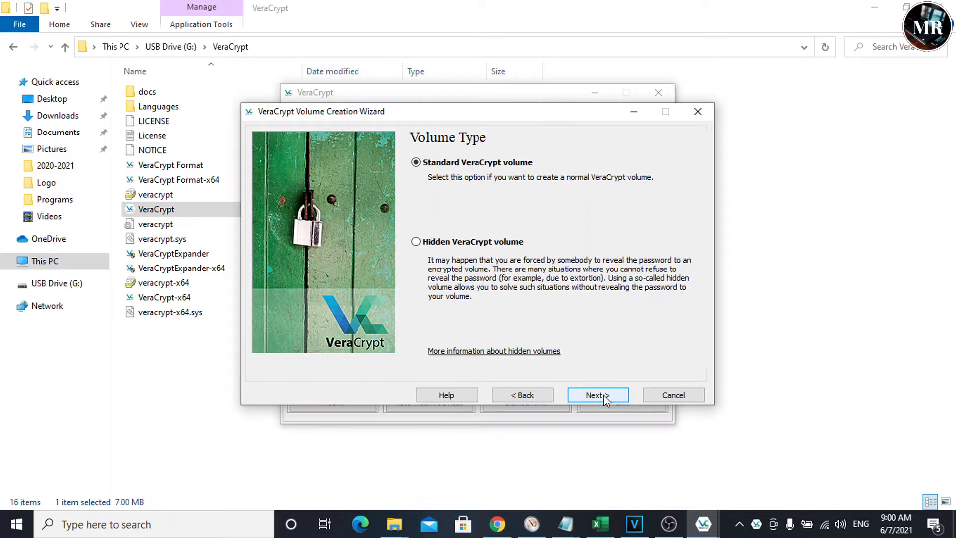
left_click(598, 395)
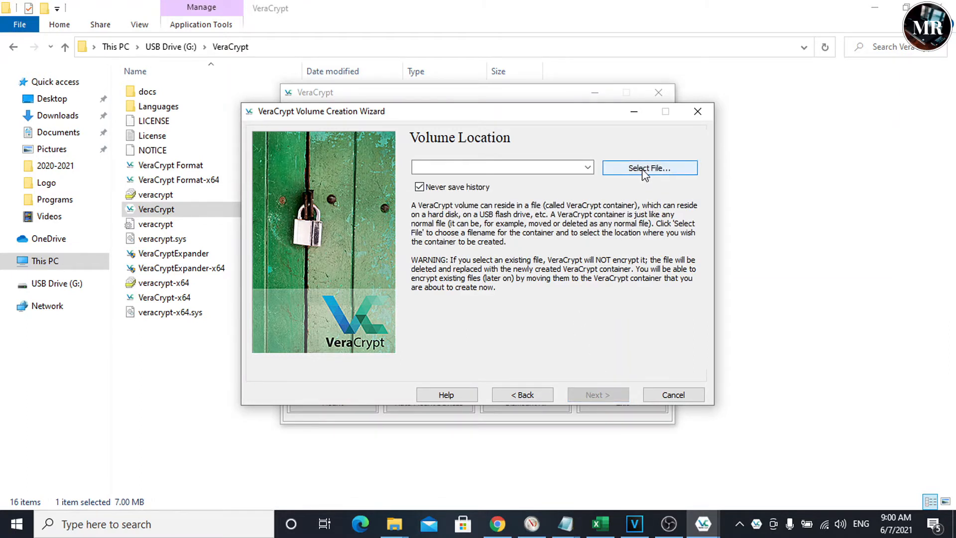
left_click(649, 167)
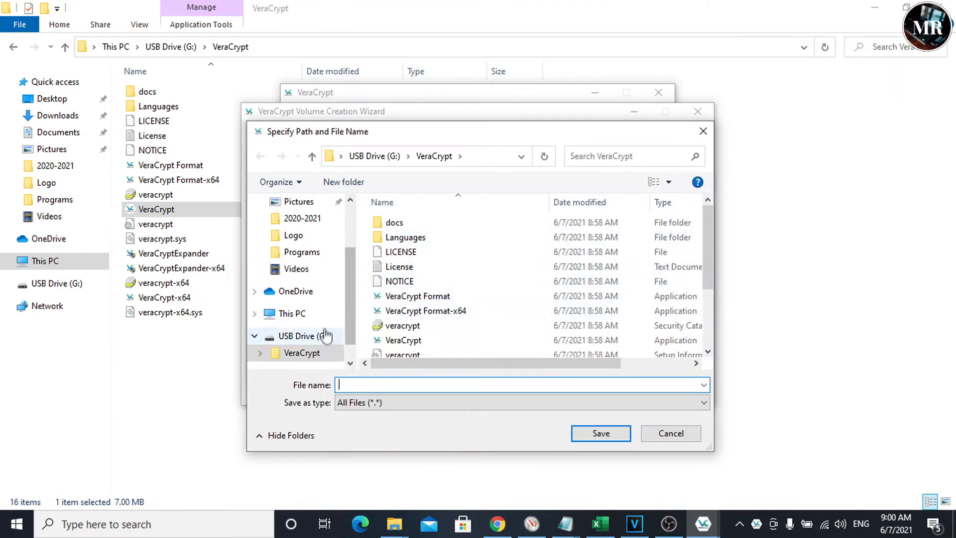
left_click(303, 336)
type("matrix")
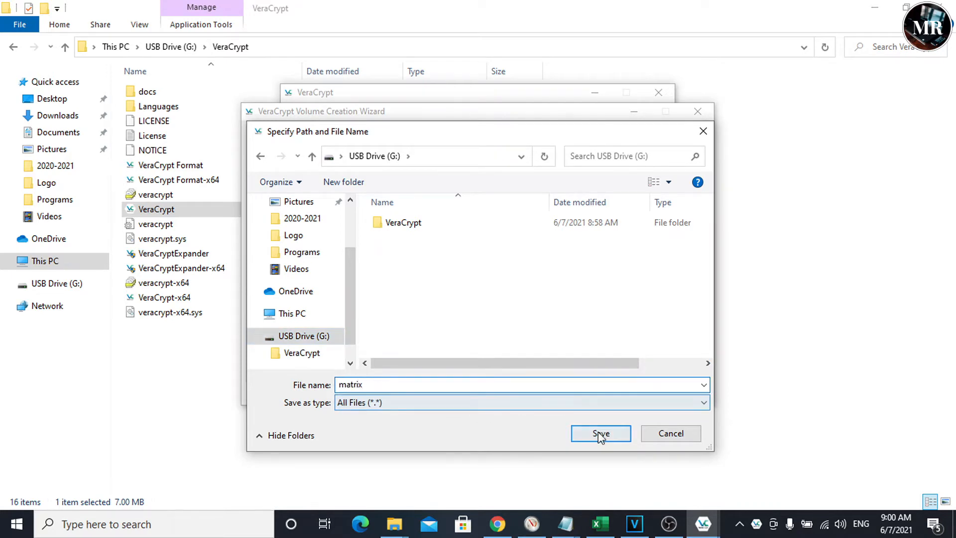
left_click(599, 433)
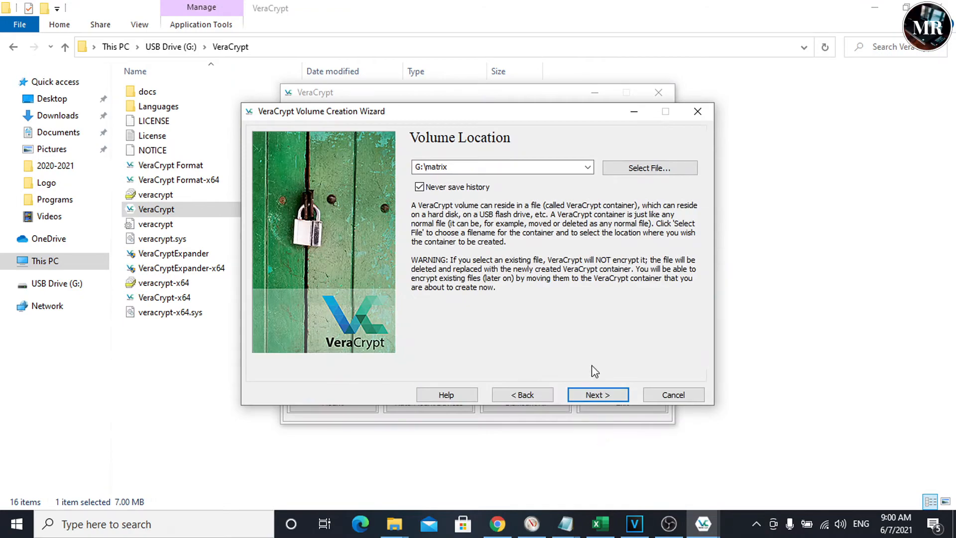
Accept the G:\matrix location and keep AES encryption with SHA-512 hashing
left_click(598, 395)
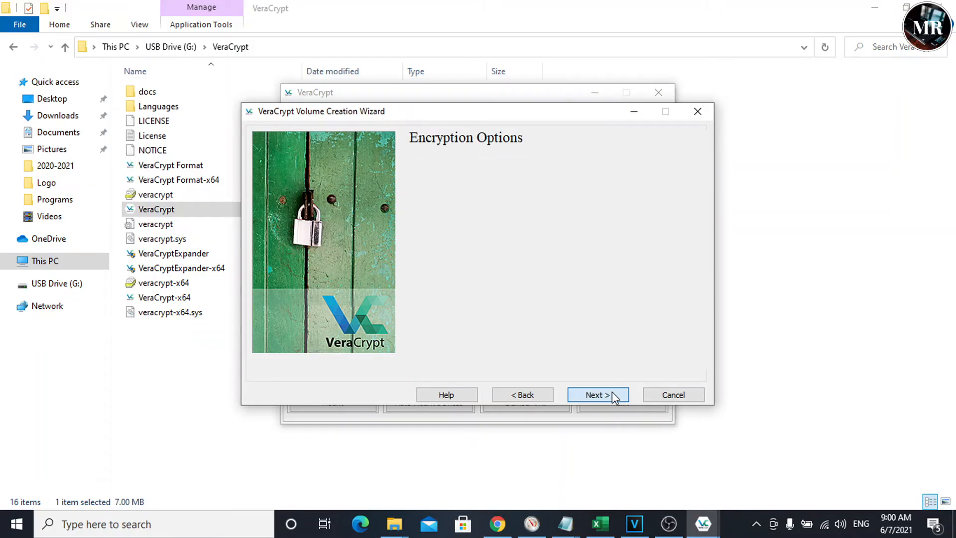
left_click(598, 395)
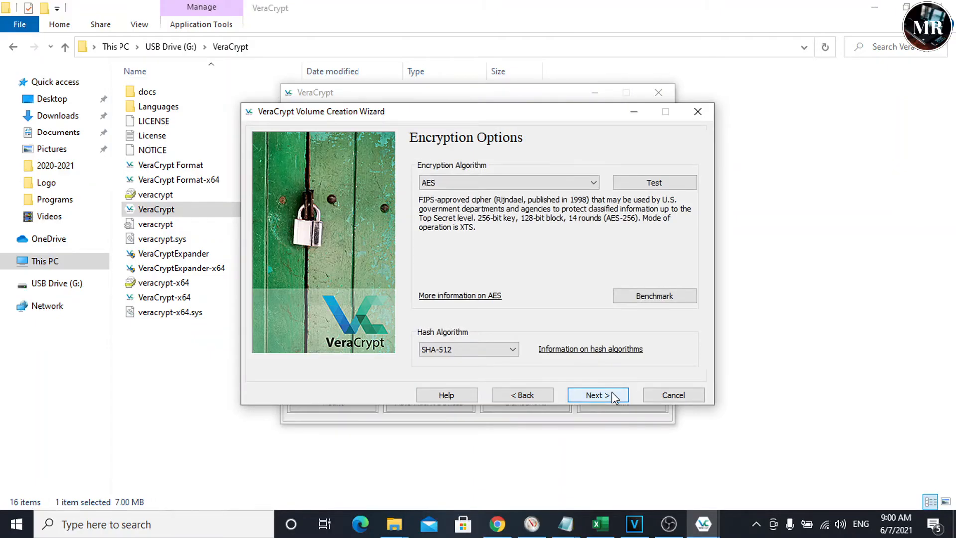
left_click(597, 395)
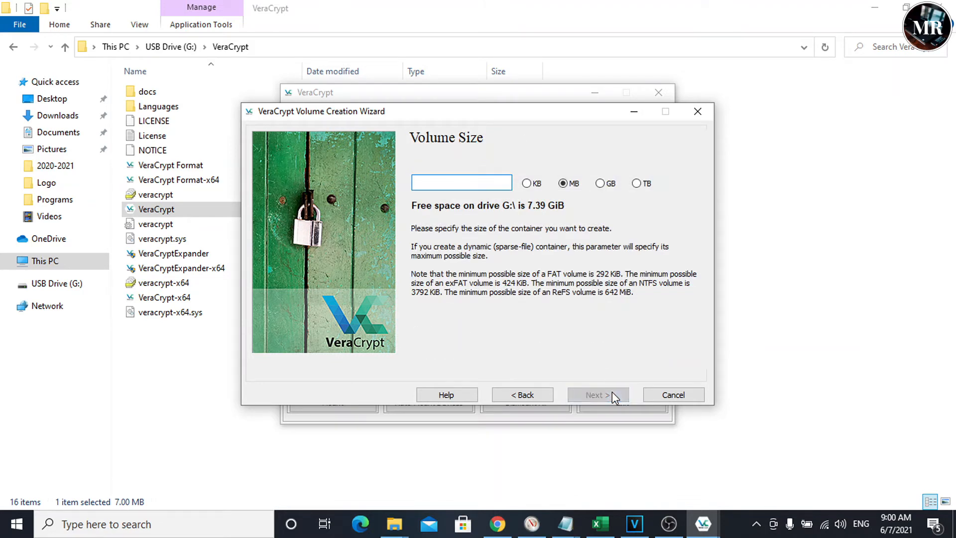
Set the container size to 7 GB and continue
left_click(461, 183)
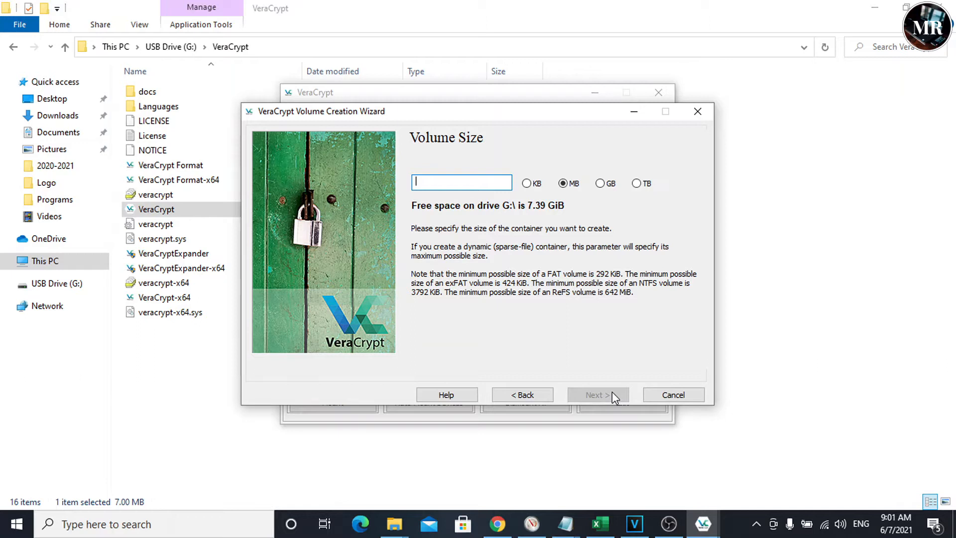
mouse_move(454, 221)
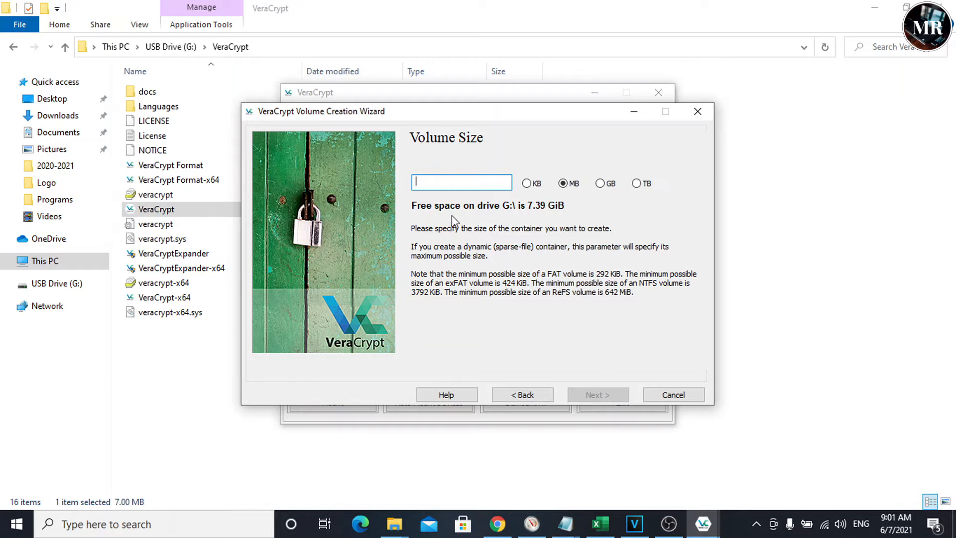
mouse_move(528, 218)
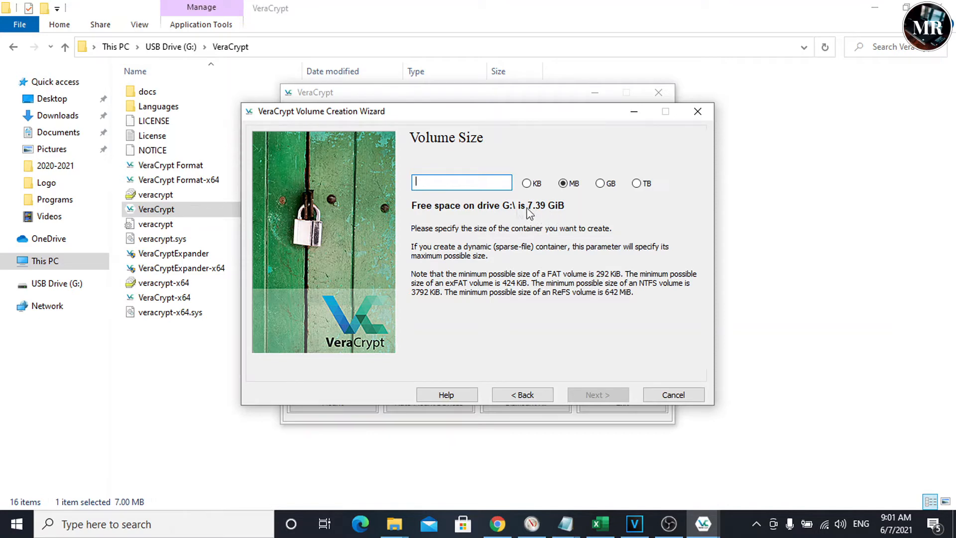
left_click(600, 183)
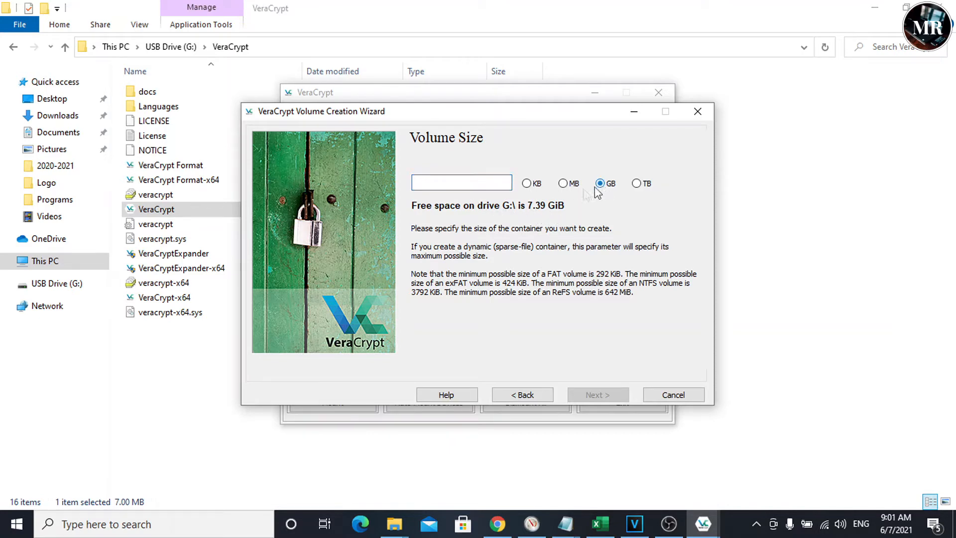
type("7")
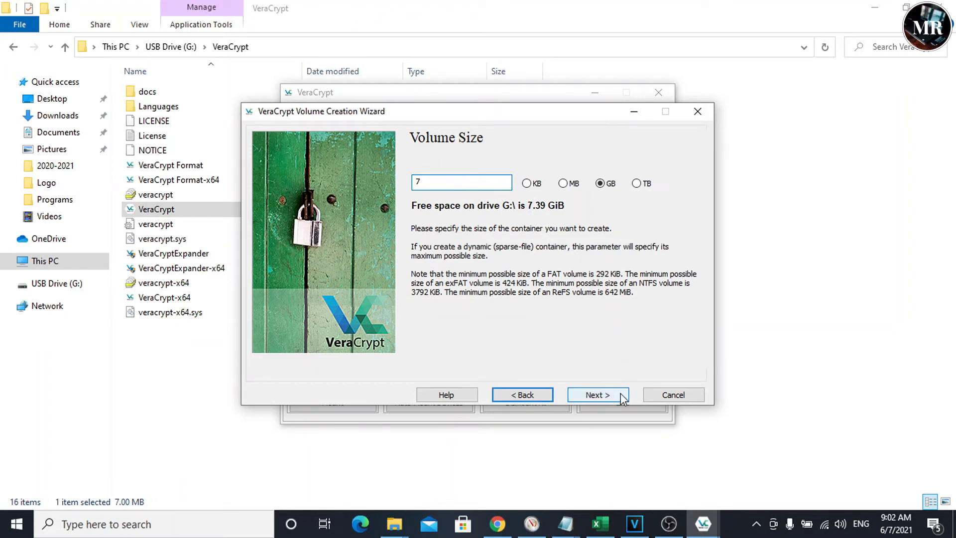
left_click(598, 395)
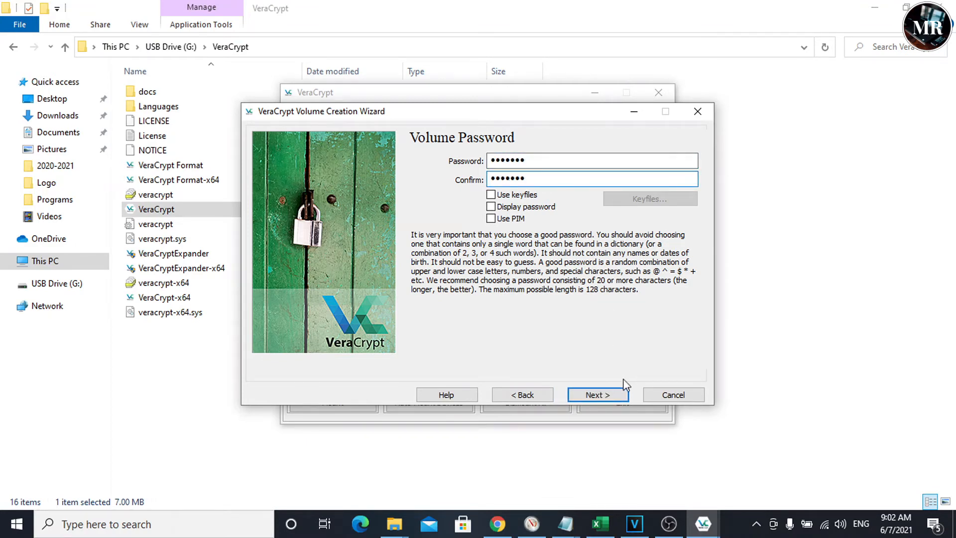
Submit the short password despite the warning and choose Yes for files larger than 4 GiB
left_click(598, 394)
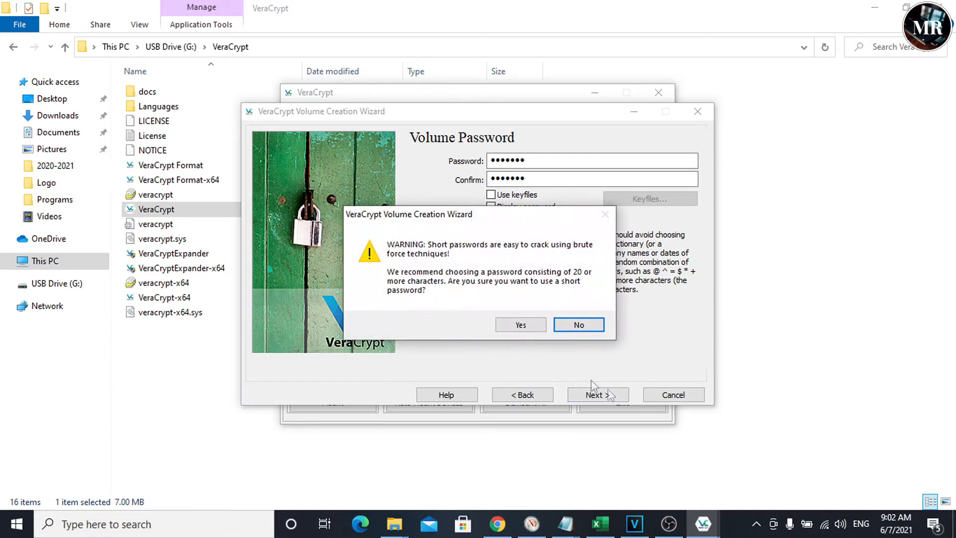
mouse_move(474, 259)
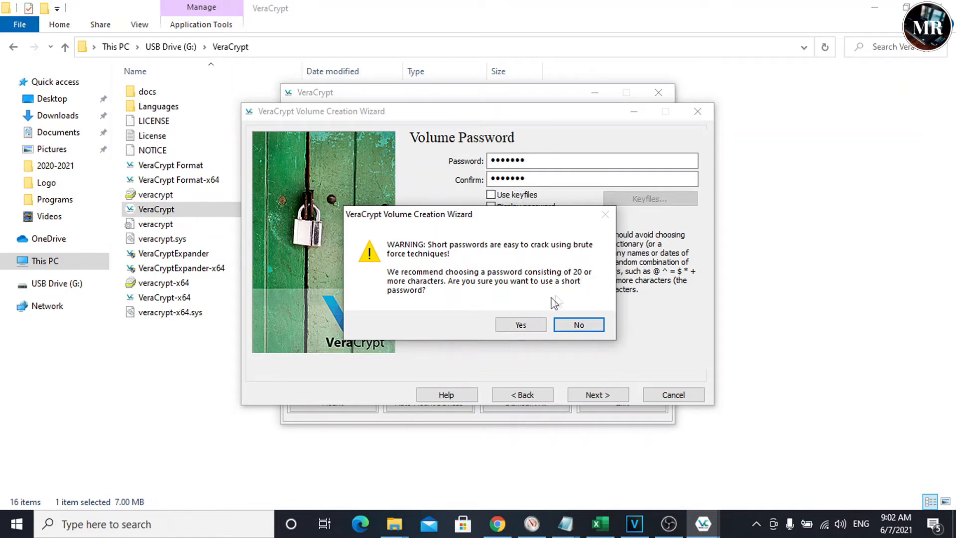
mouse_move(539, 308)
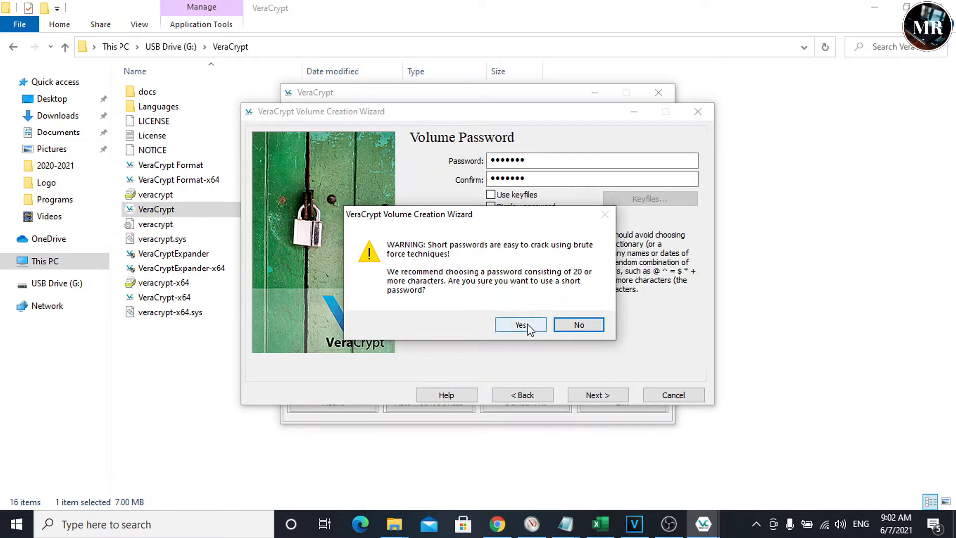
left_click(521, 325)
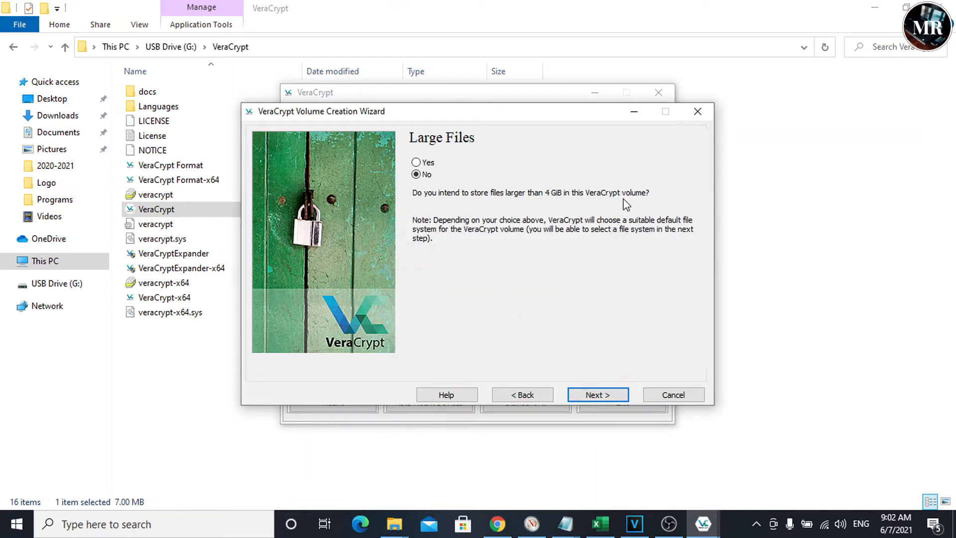
mouse_move(488, 185)
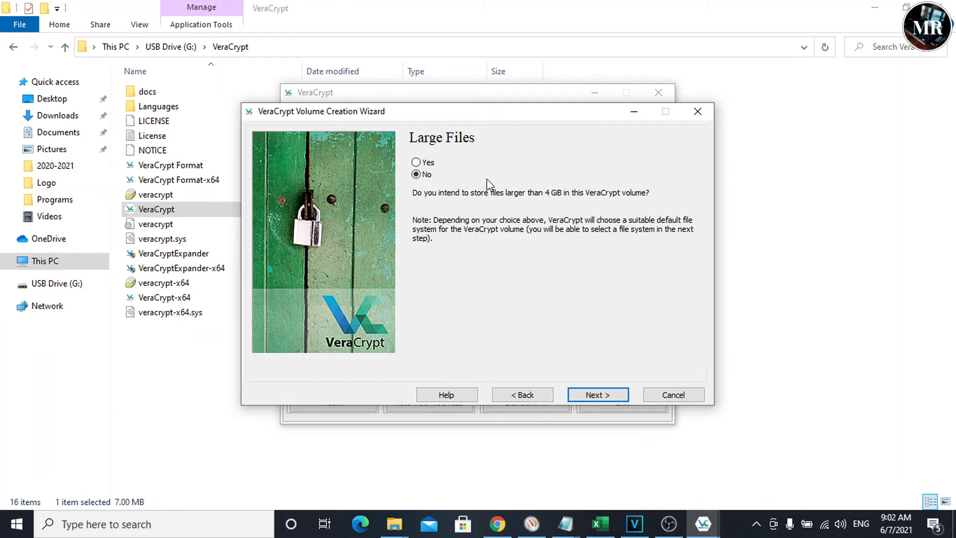
left_click(416, 163)
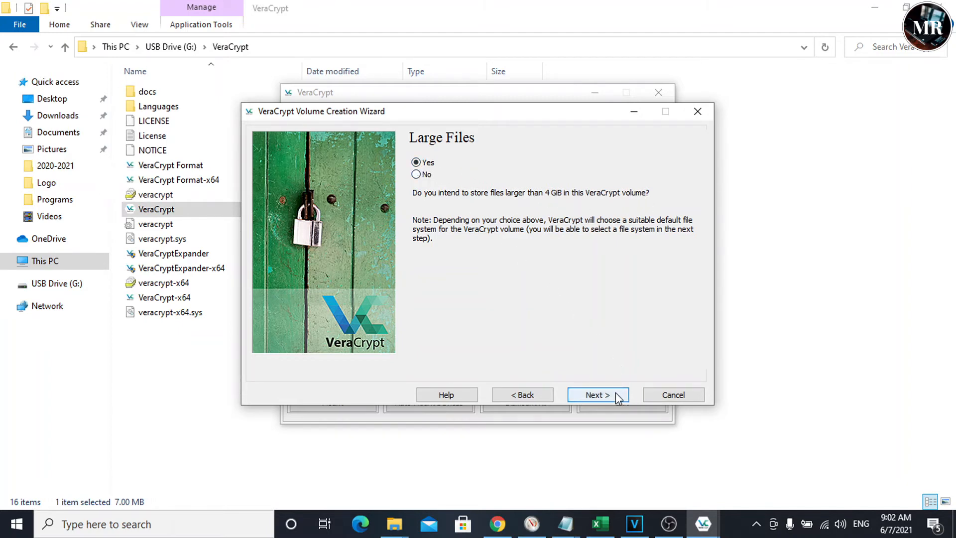
Format the new 7 GB exFAT volume and acknowledge the volume-created message
left_click(597, 395)
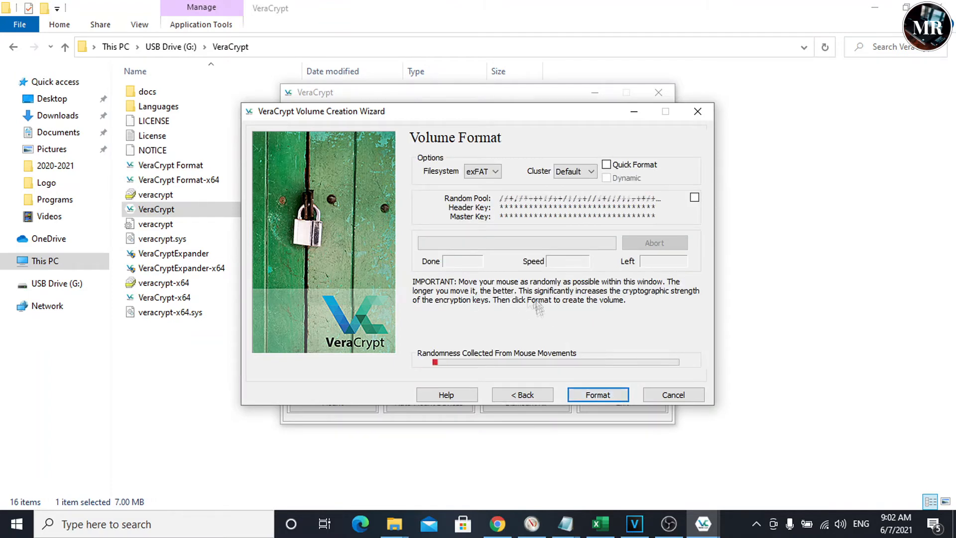
mouse_move(515, 261)
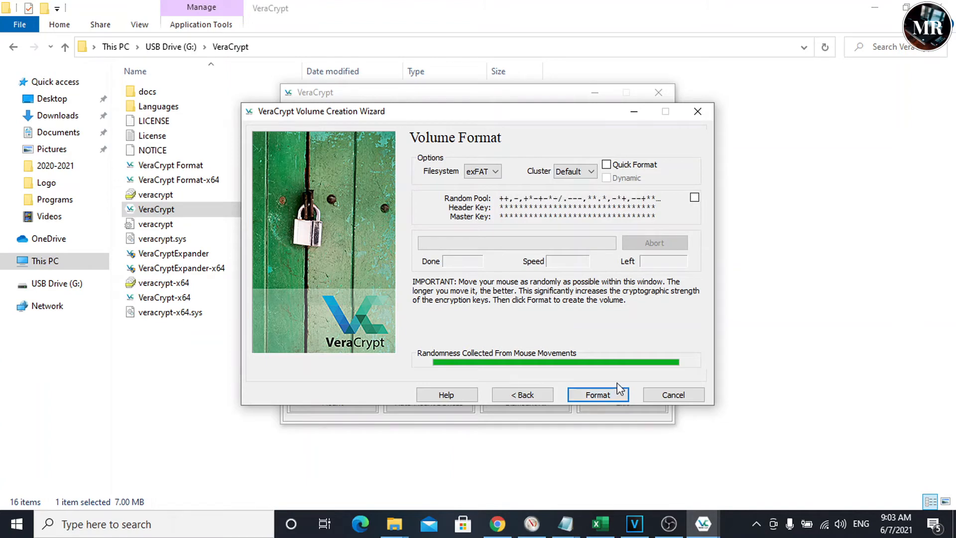
left_click(598, 395)
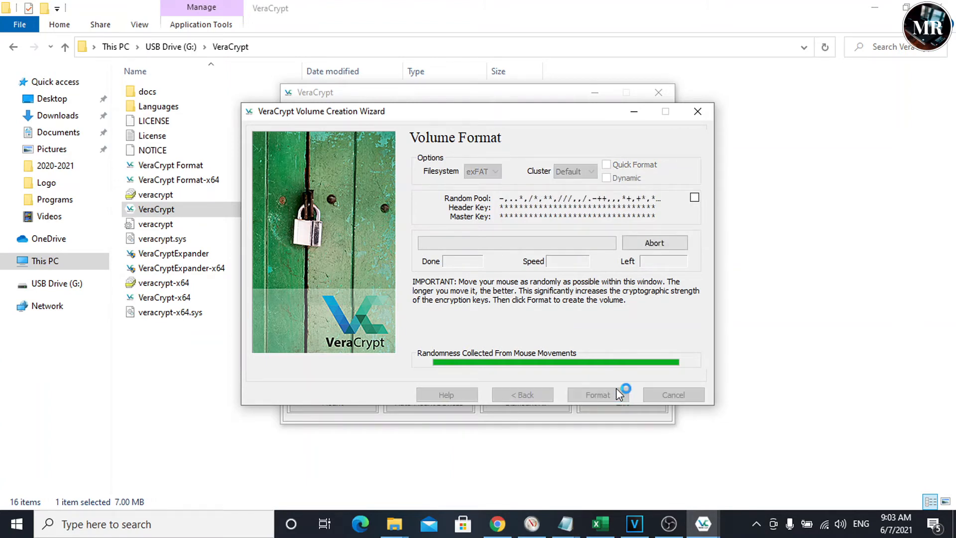
left_click(597, 394)
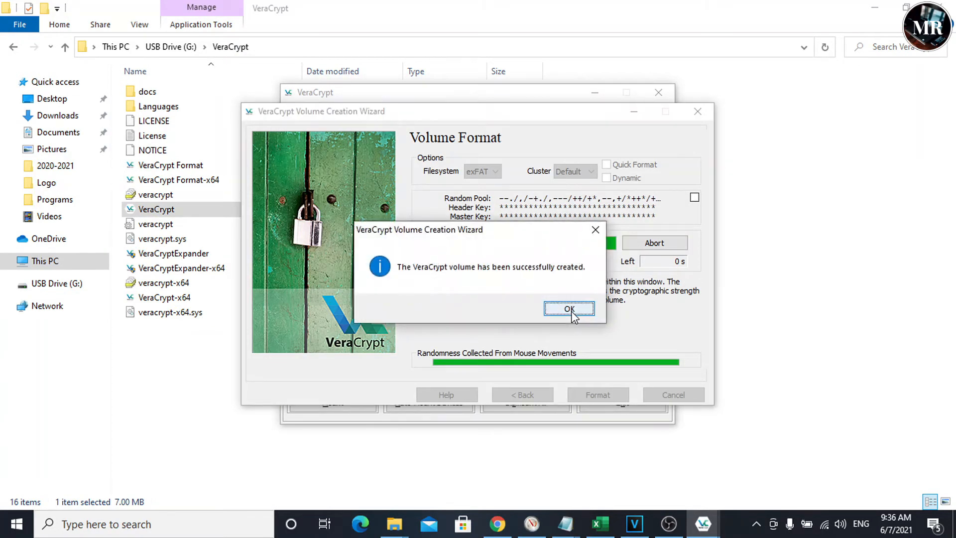
left_click(569, 309)
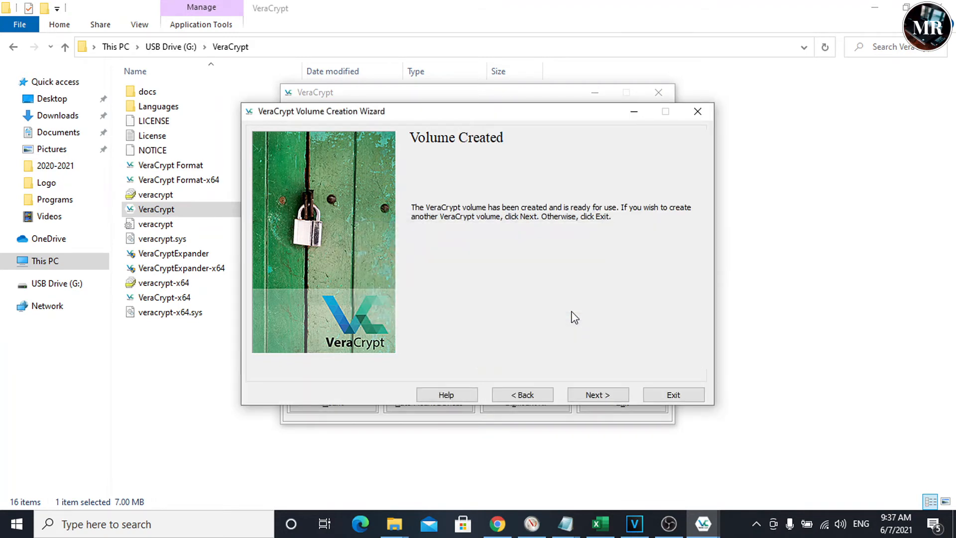
Exit VeraCrypt, confirm the 7 GB matrix file on G:, and select VeraCrypt in its folder again
left_click(674, 395)
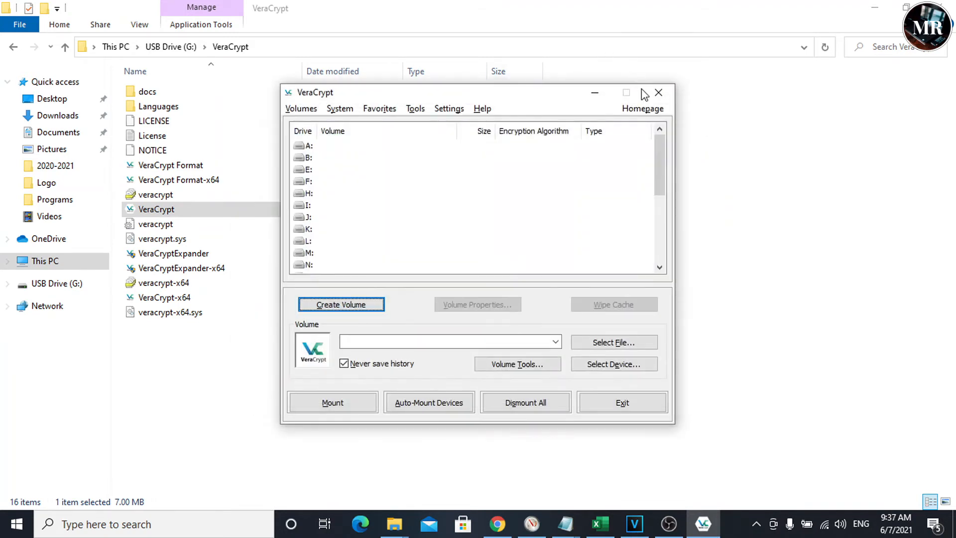
left_click(658, 92)
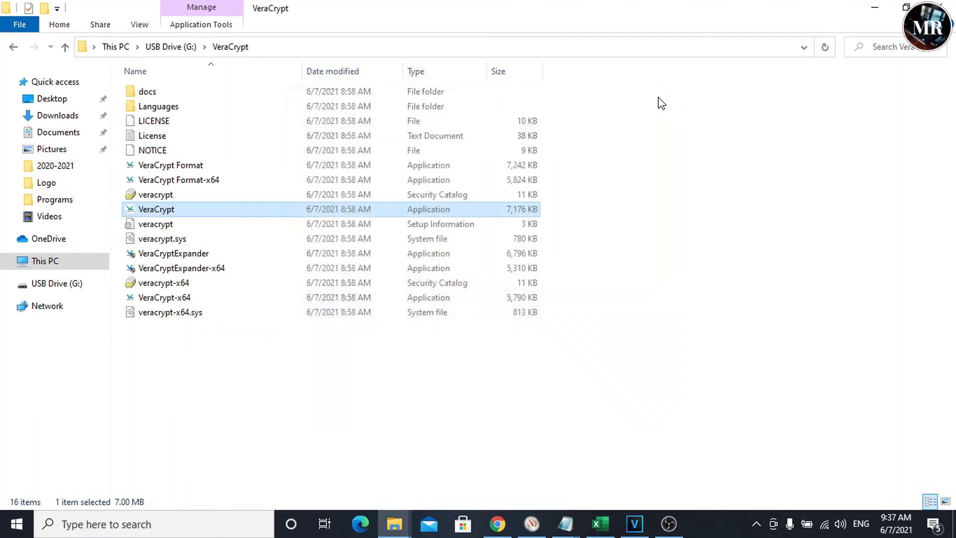
left_click(57, 283)
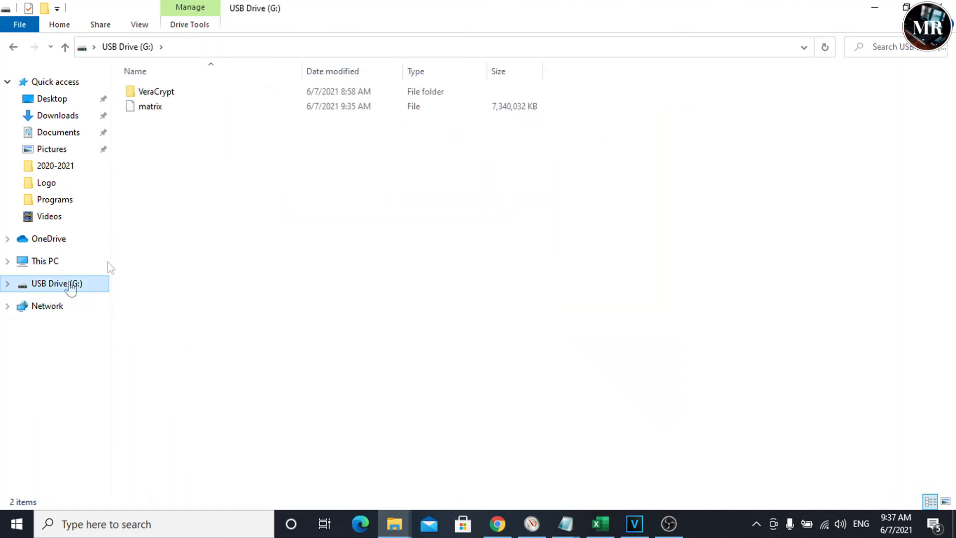
left_click(151, 106)
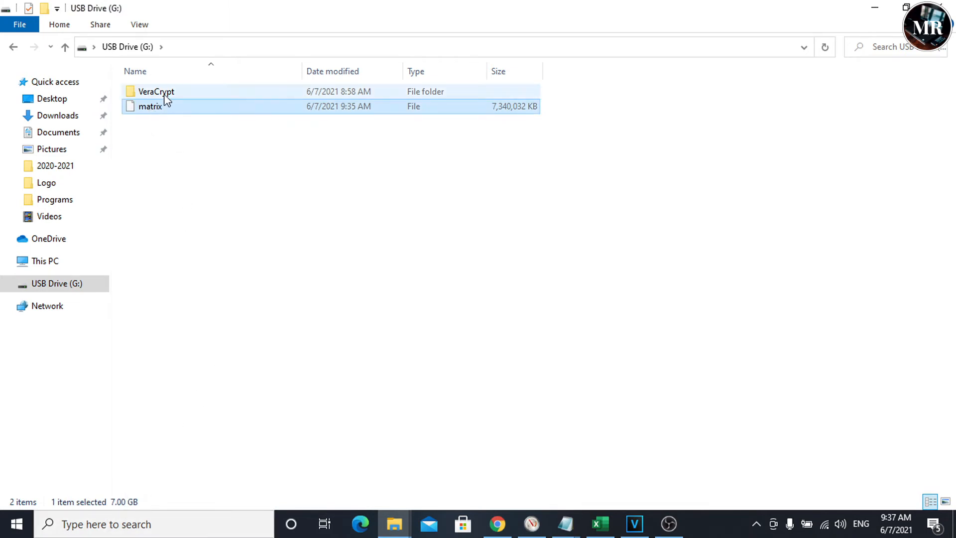
double_click(157, 92)
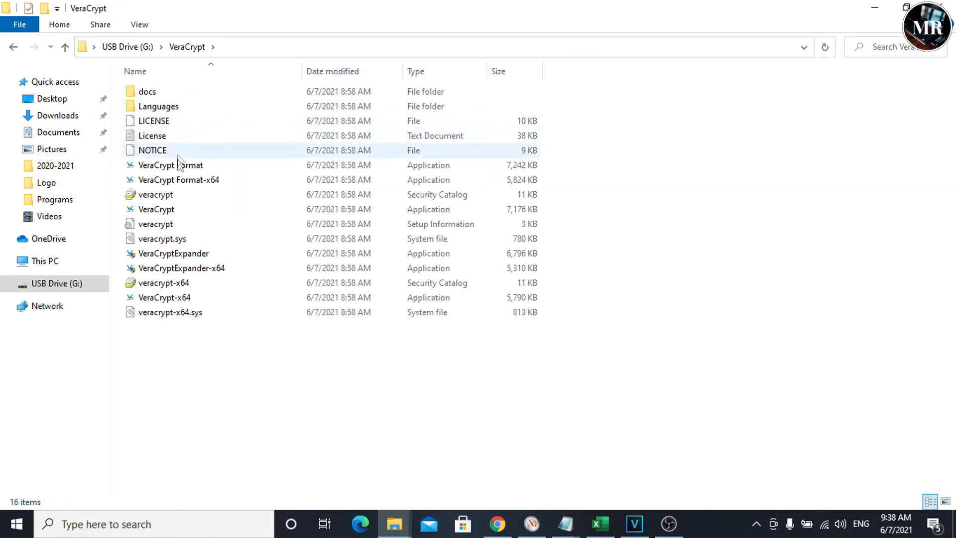
left_click(156, 209)
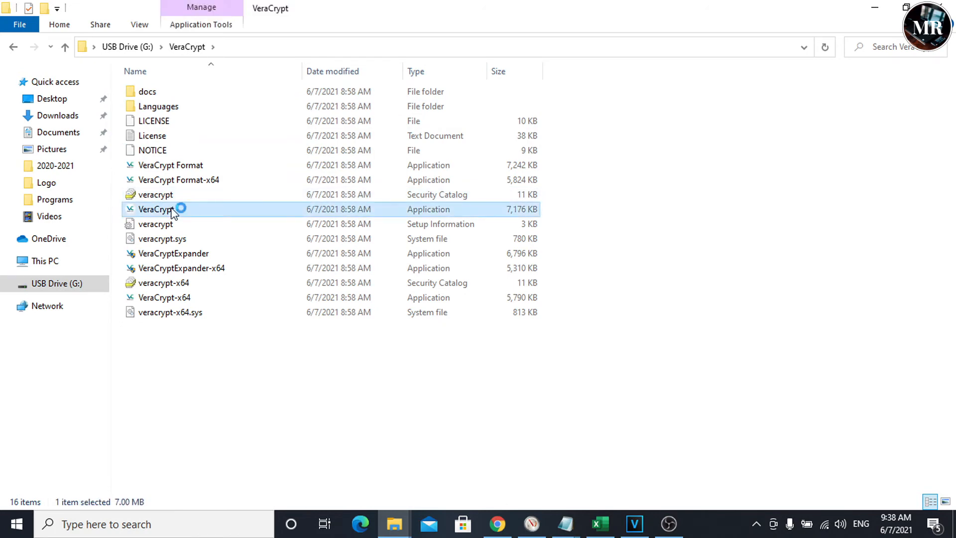
Launch VeraCrypt from the USB drive and select G:\matrix as the volume for drive letter M
double_click(155, 209)
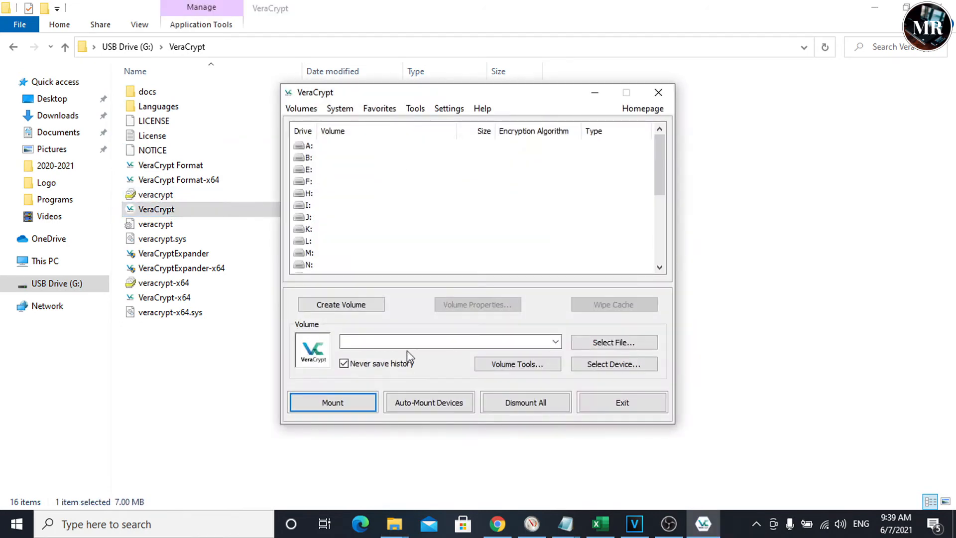
mouse_move(409, 309)
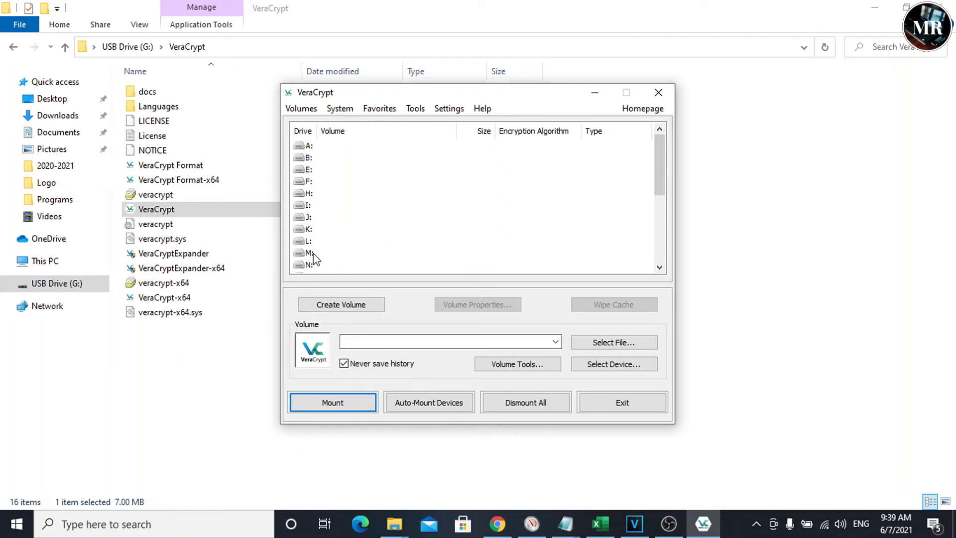
left_click(336, 252)
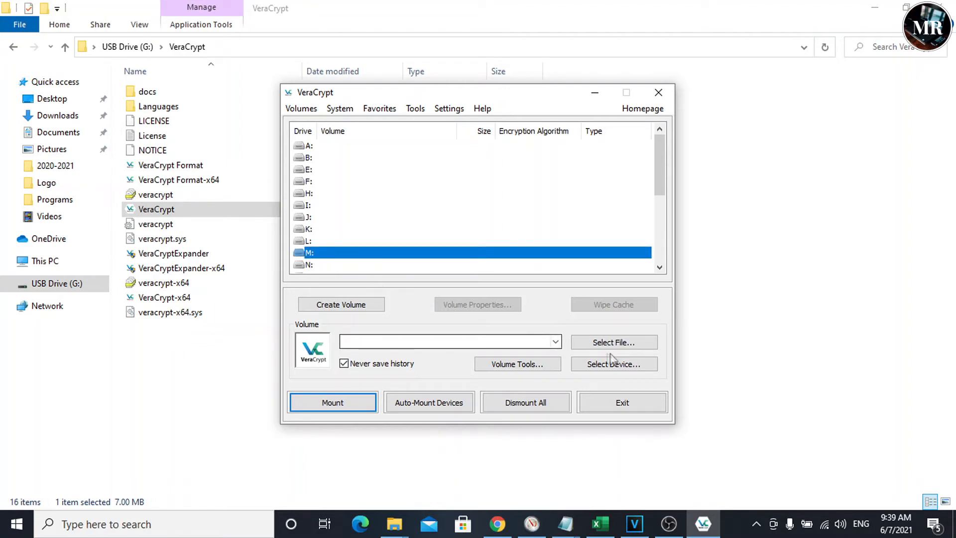
left_click(614, 342)
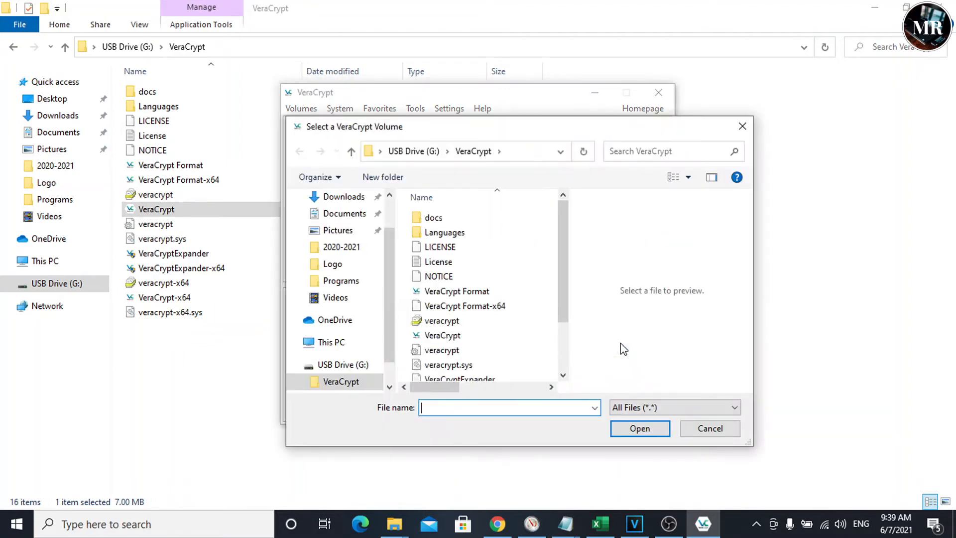
left_click(336, 365)
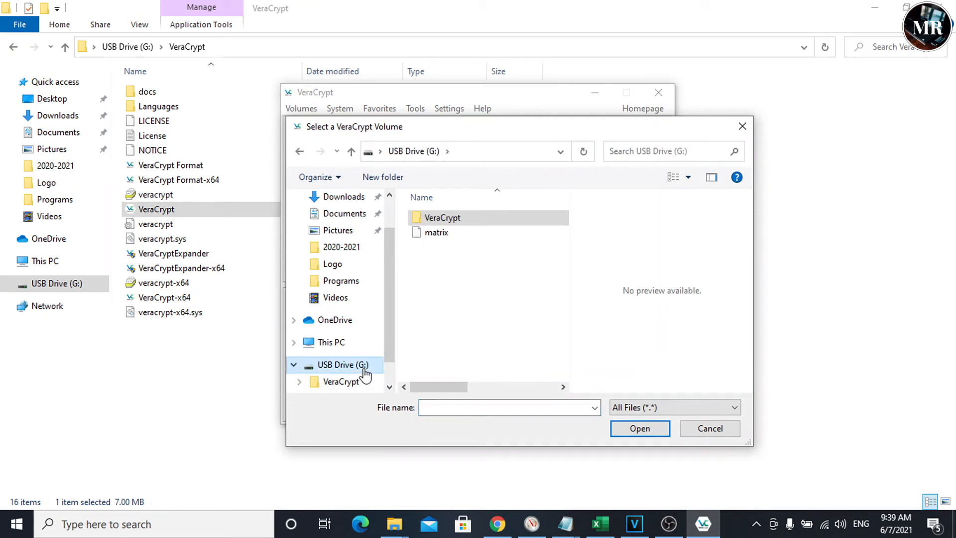
left_click(640, 429)
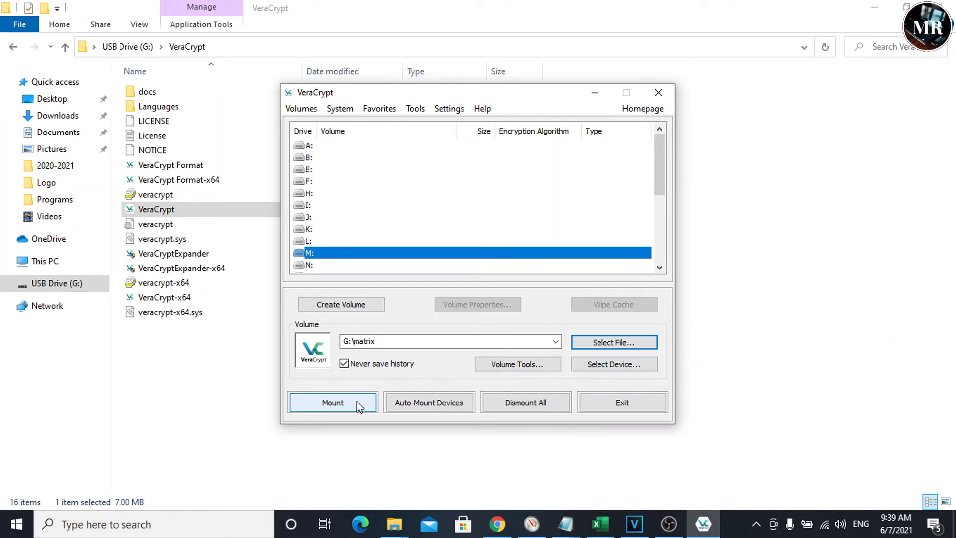
Mount the matrix container as drive M, unlocking it with its password
left_click(332, 403)
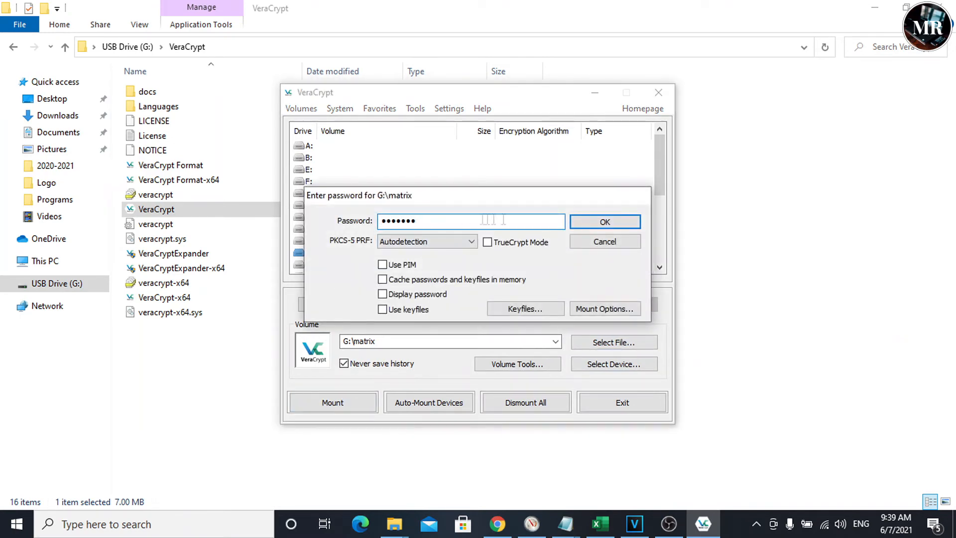
left_click(605, 221)
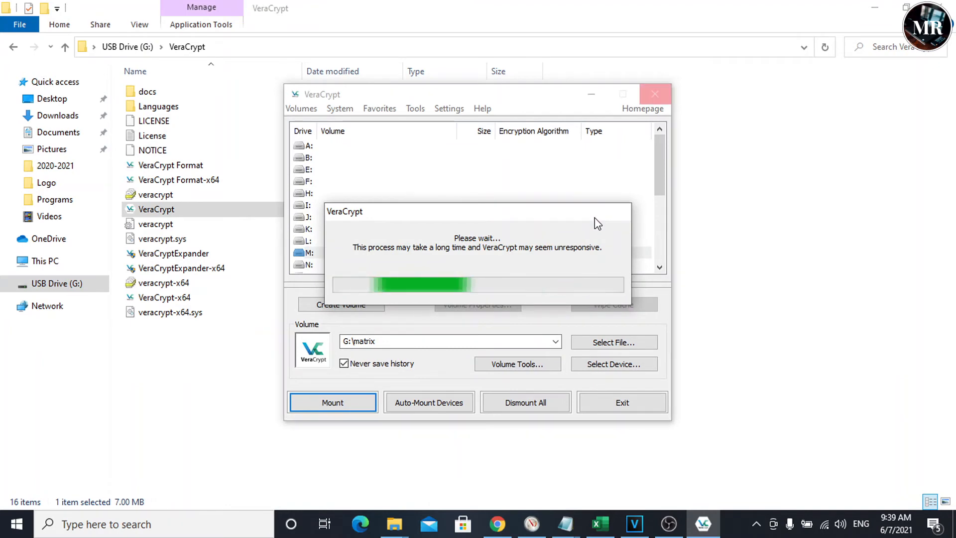
left_click(333, 403)
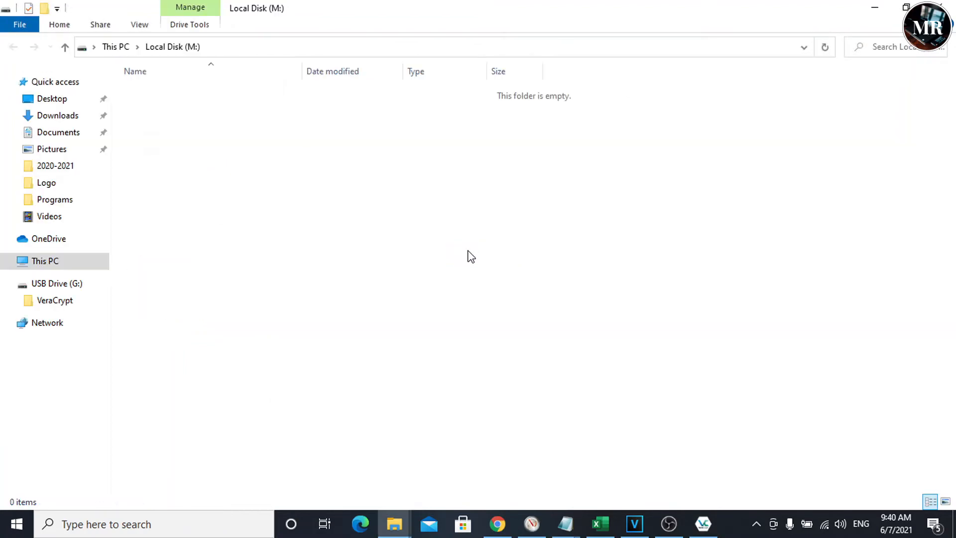
mouse_move(278, 198)
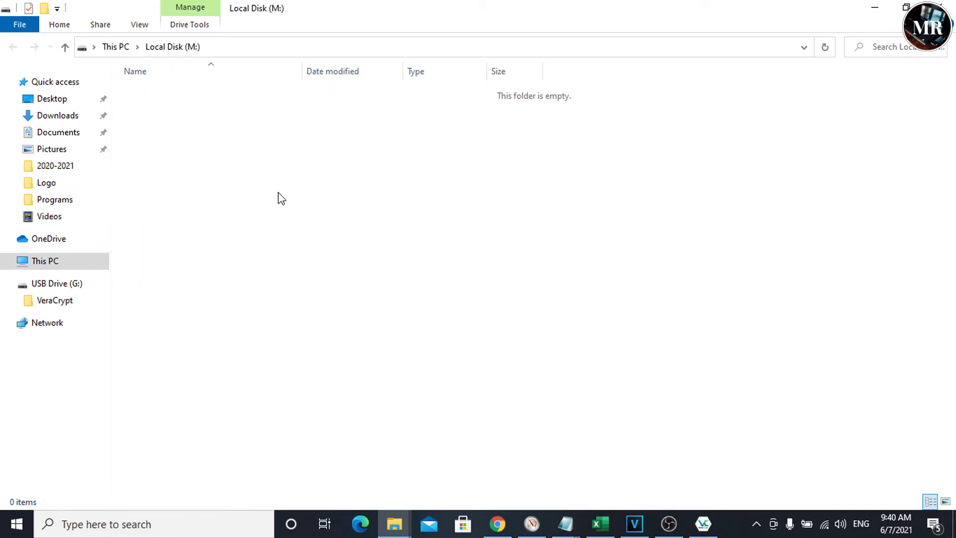
Show This PC and open the newly mounted, still empty Local Disk (M:)
left_click(45, 261)
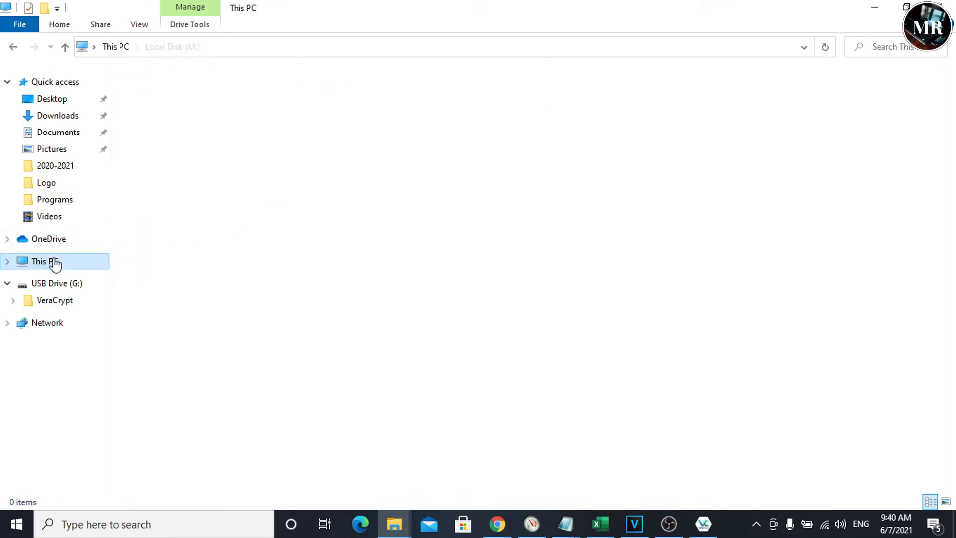
left_click(45, 261)
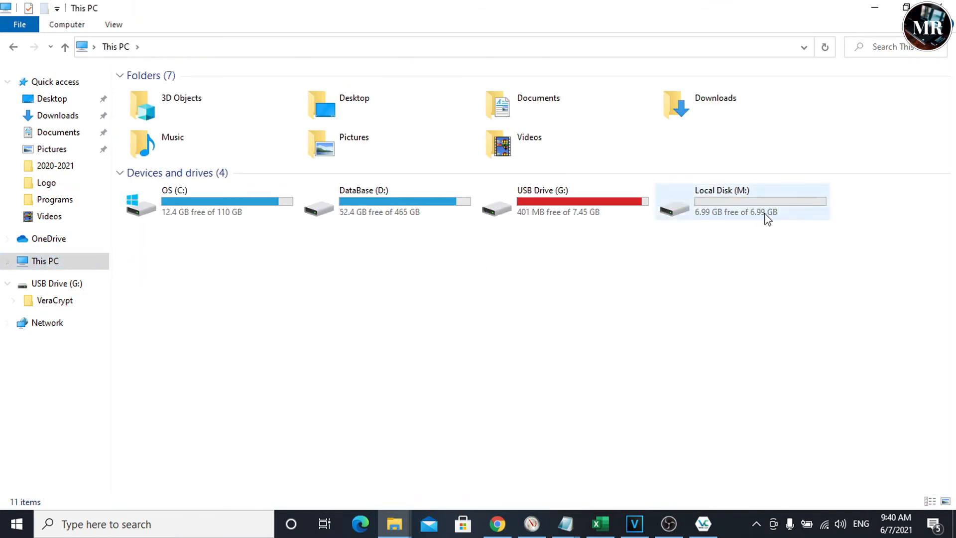
mouse_move(750, 237)
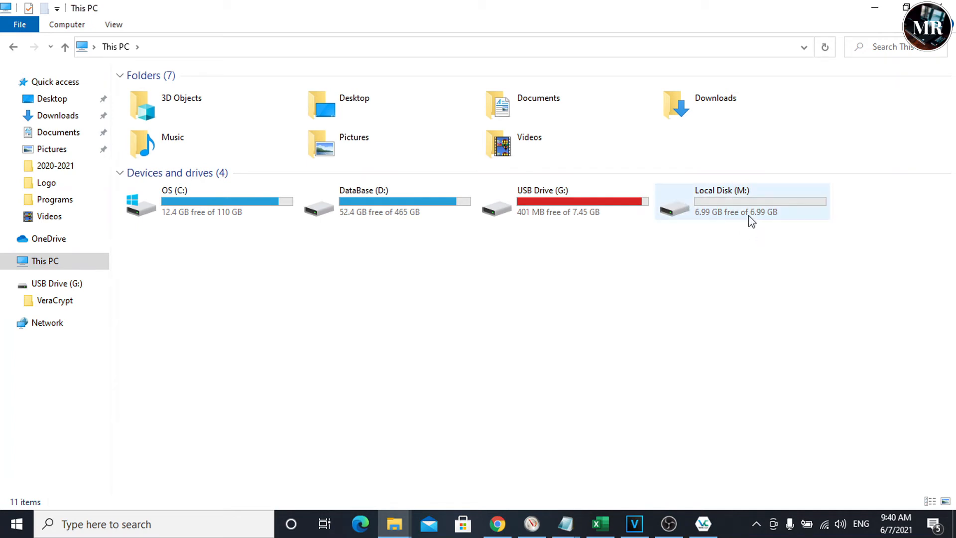
double_click(721, 201)
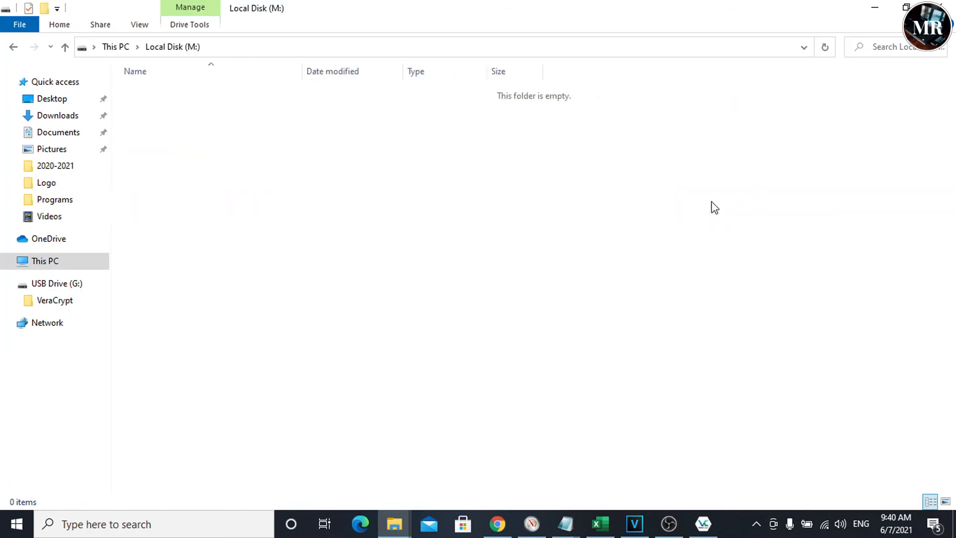
mouse_move(401, 273)
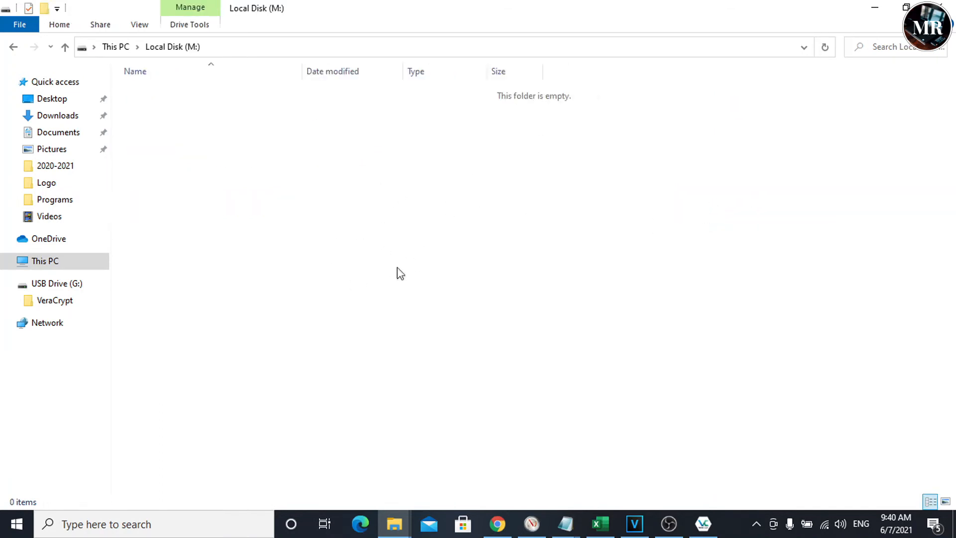
mouse_move(395, 524)
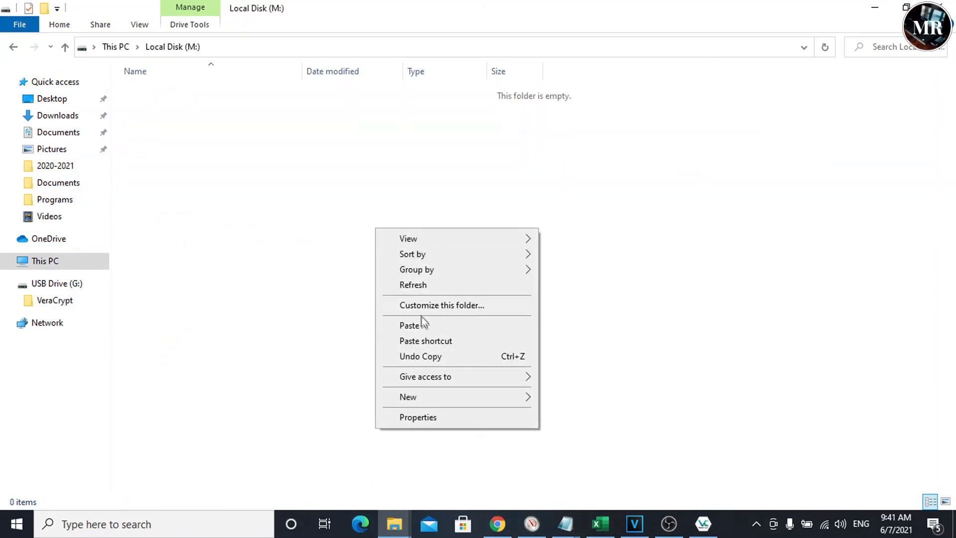
Paste the eight copied LecNote PDFs into drive M and return to the This PC overview
left_click(411, 325)
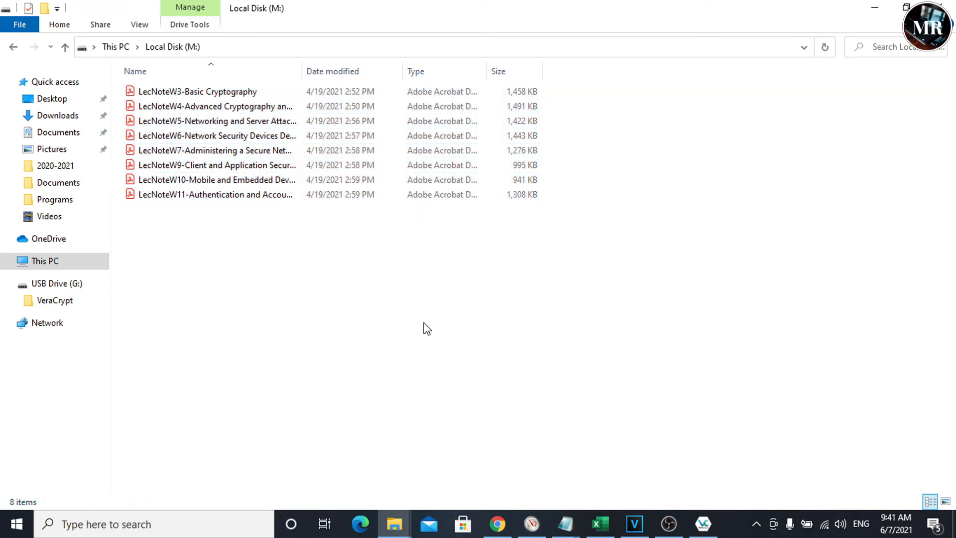
mouse_move(256, 206)
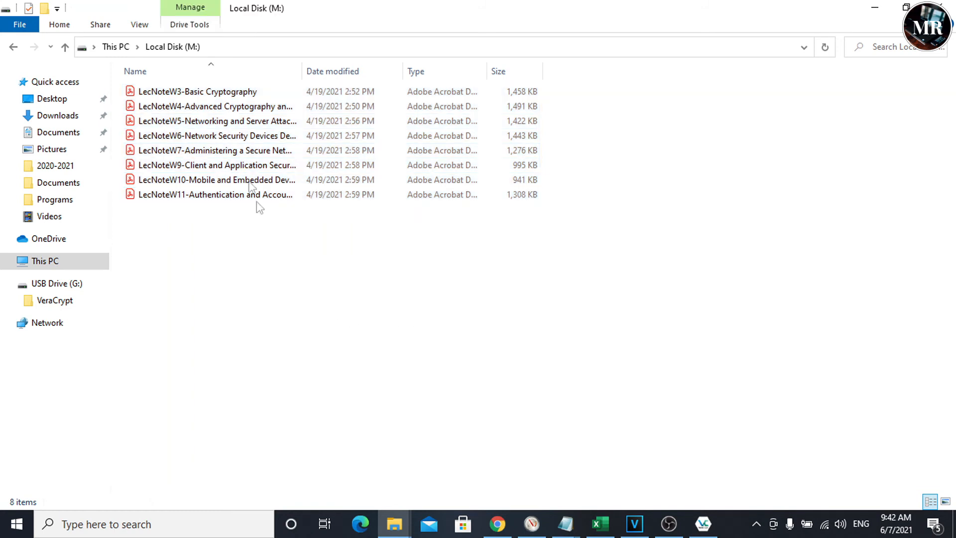
left_click(197, 92)
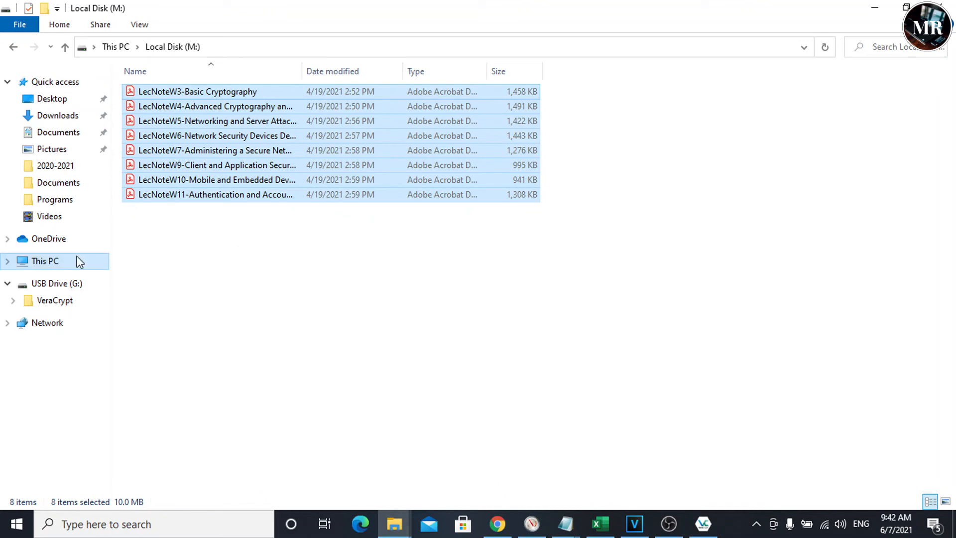
left_click(45, 261)
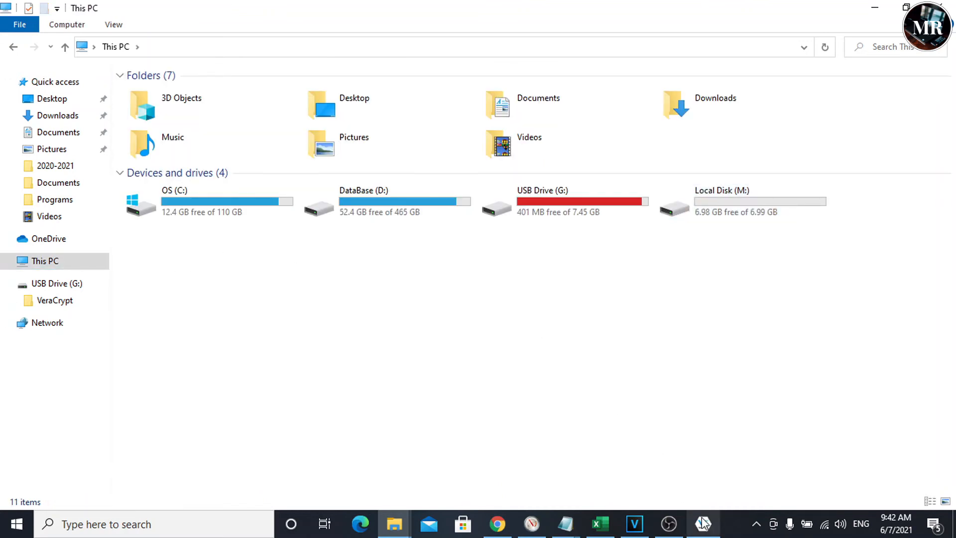
Dismount the matrix volume from drive M in VeraCrypt
left_click(703, 524)
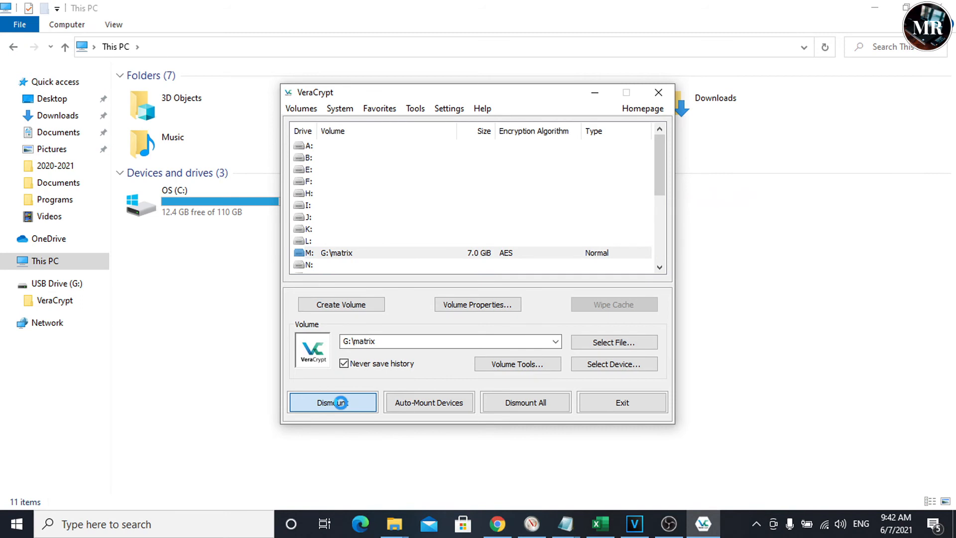
left_click(331, 401)
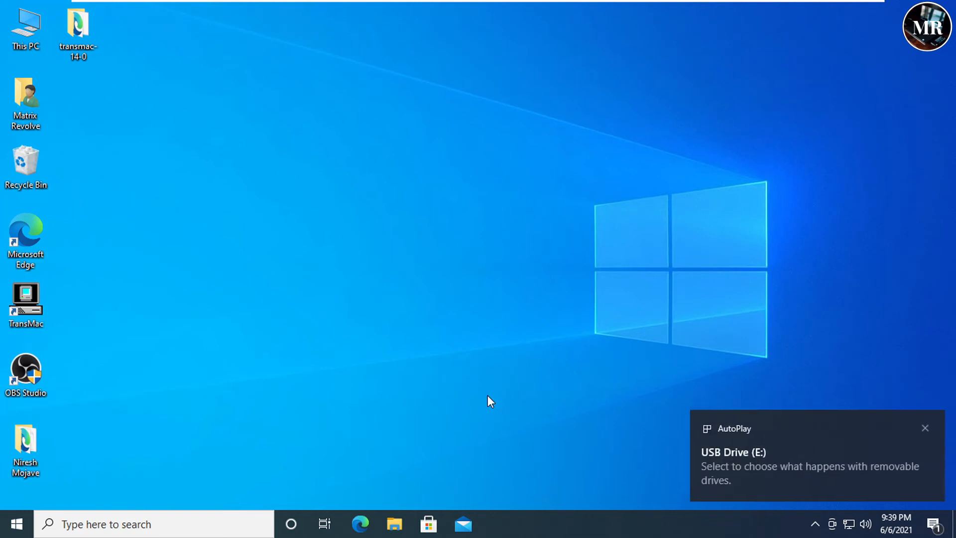
Launch portable VeraCrypt from the USB Drive (E:) folder on the second computer, allowing UAC
left_click(26, 28)
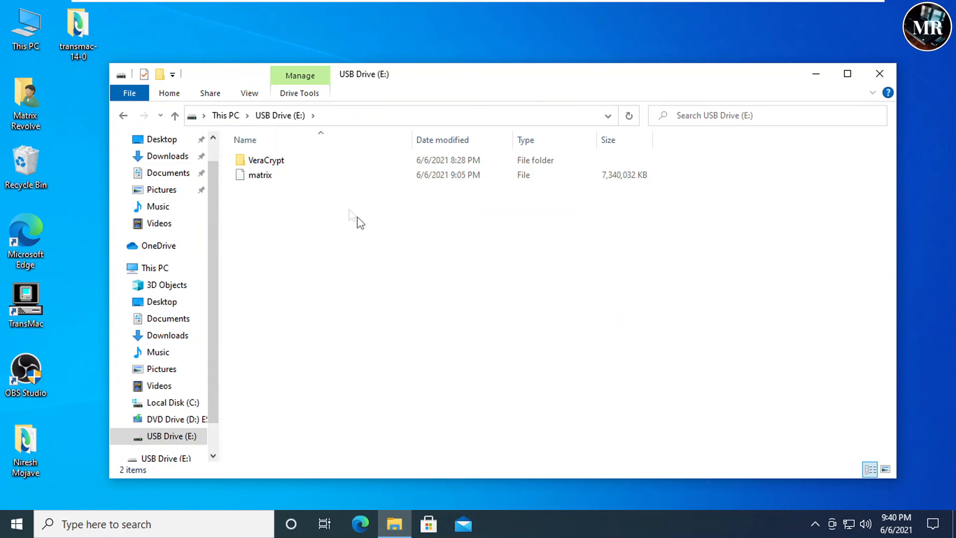
double_click(265, 160)
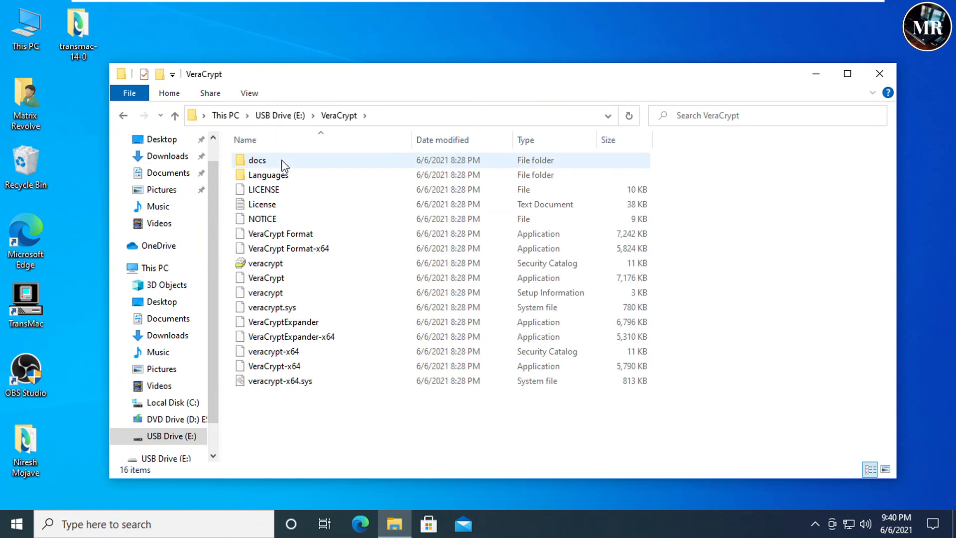
left_click(265, 278)
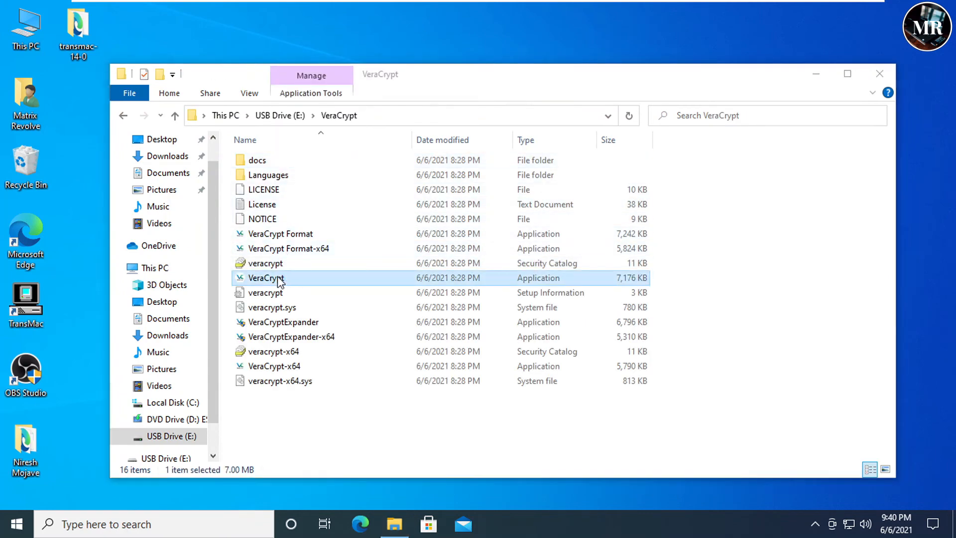
double_click(266, 278)
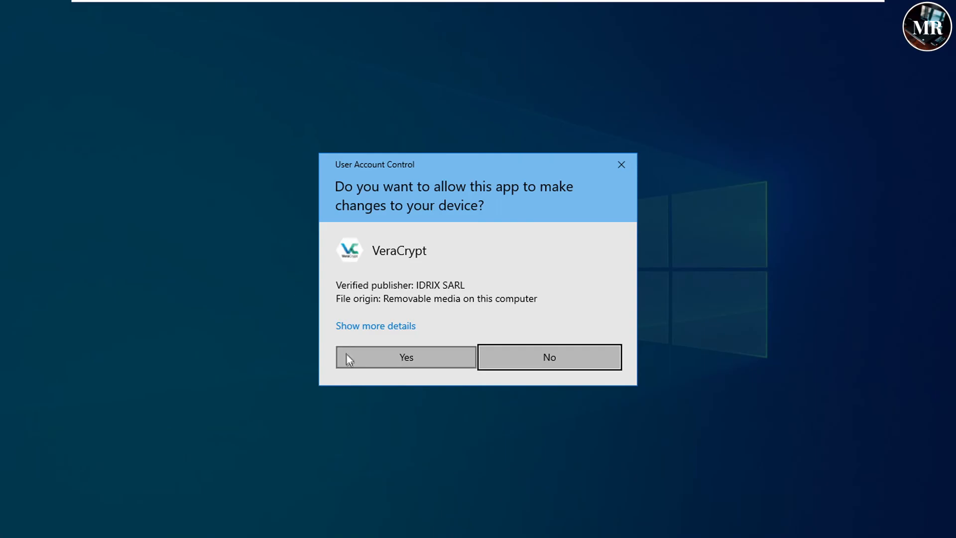
left_click(406, 356)
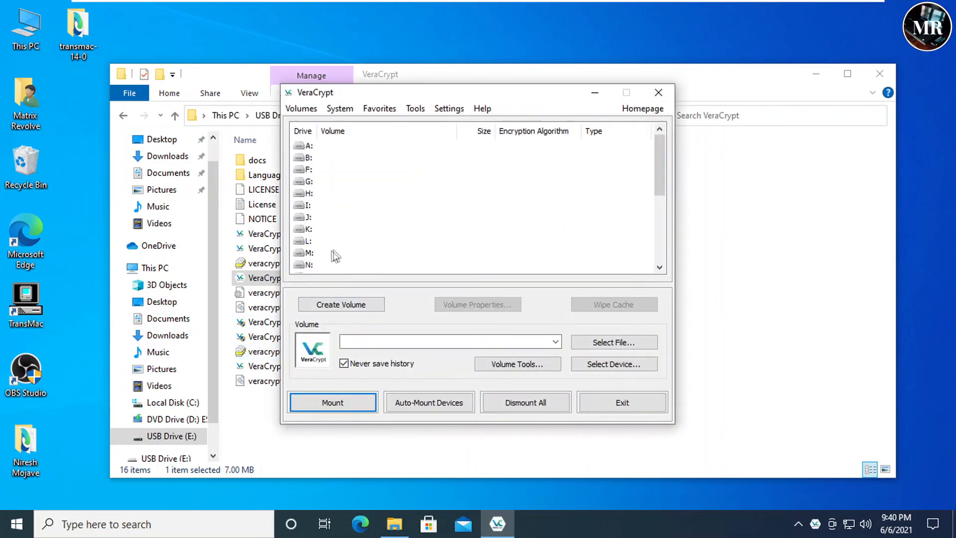
Mount E:\matrix as drive M with its password and check it appears in This PC
left_click(336, 252)
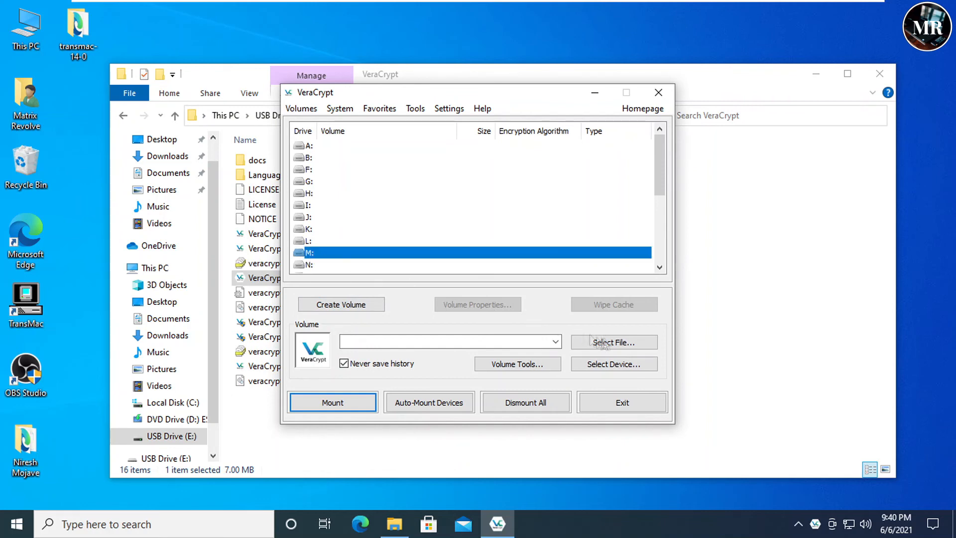
left_click(614, 342)
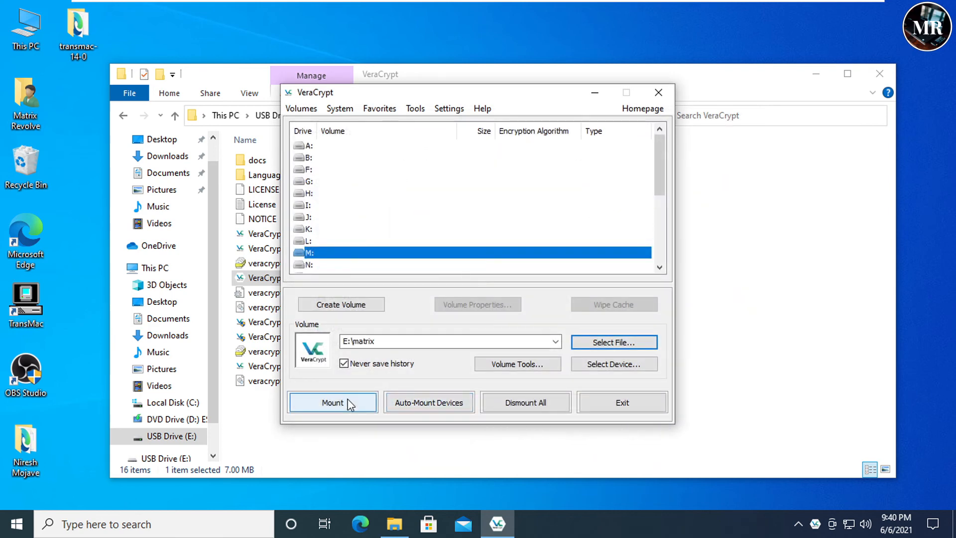
left_click(332, 403)
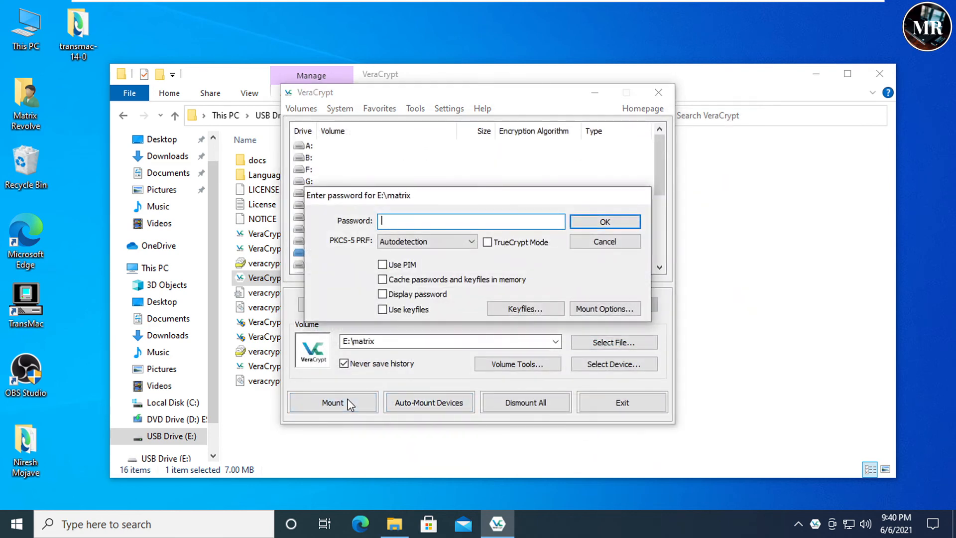
left_click(605, 221)
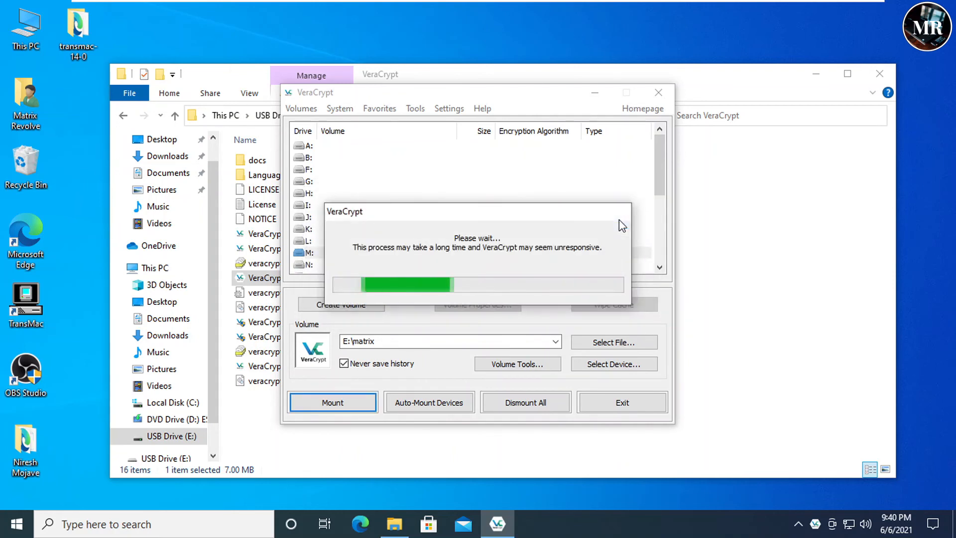
left_click(333, 402)
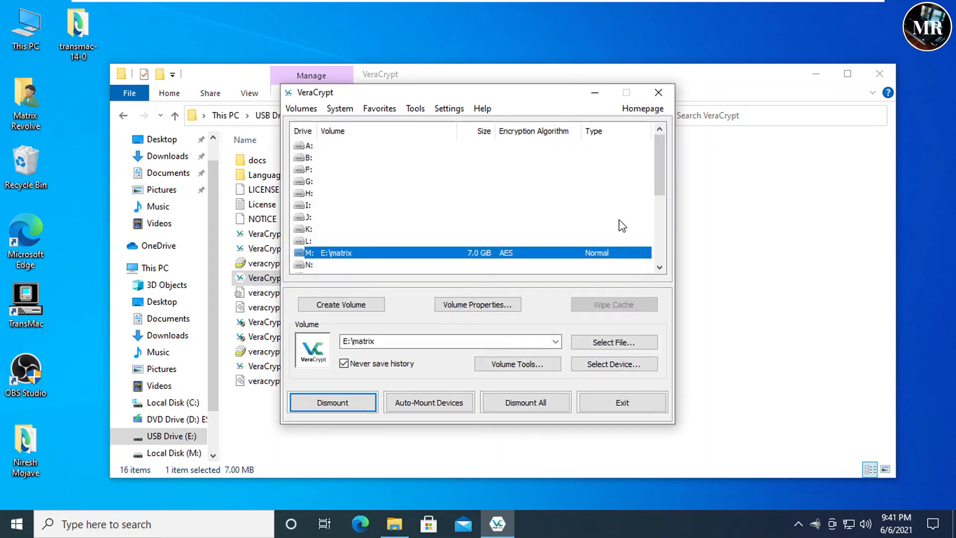
left_click(154, 268)
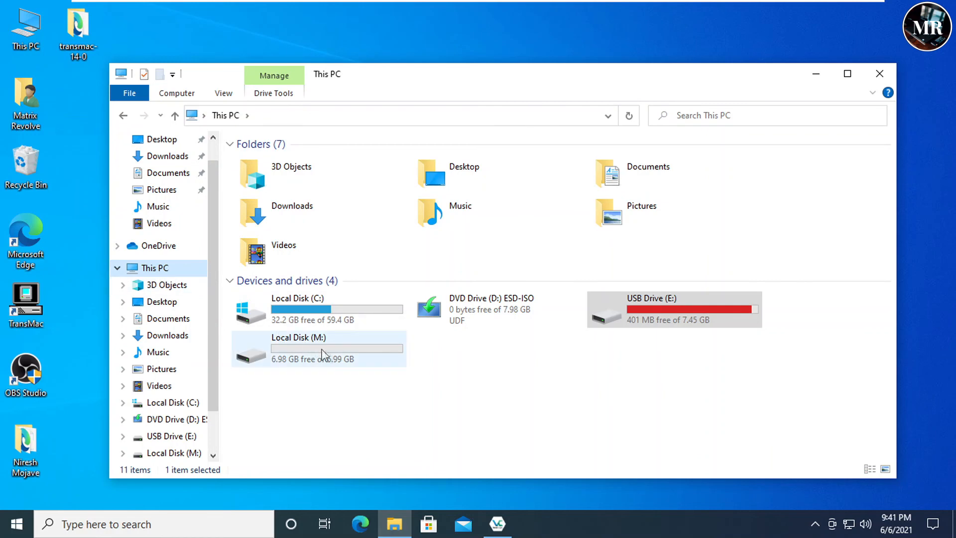
Verify the eight LecNote PDFs are on Local Disk (M:), then return to This PC
double_click(299, 348)
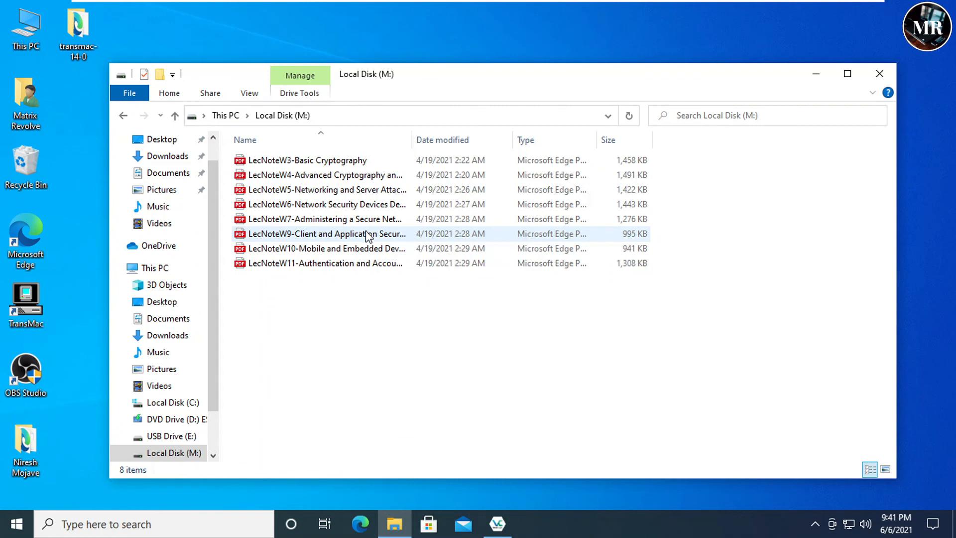
left_click(156, 268)
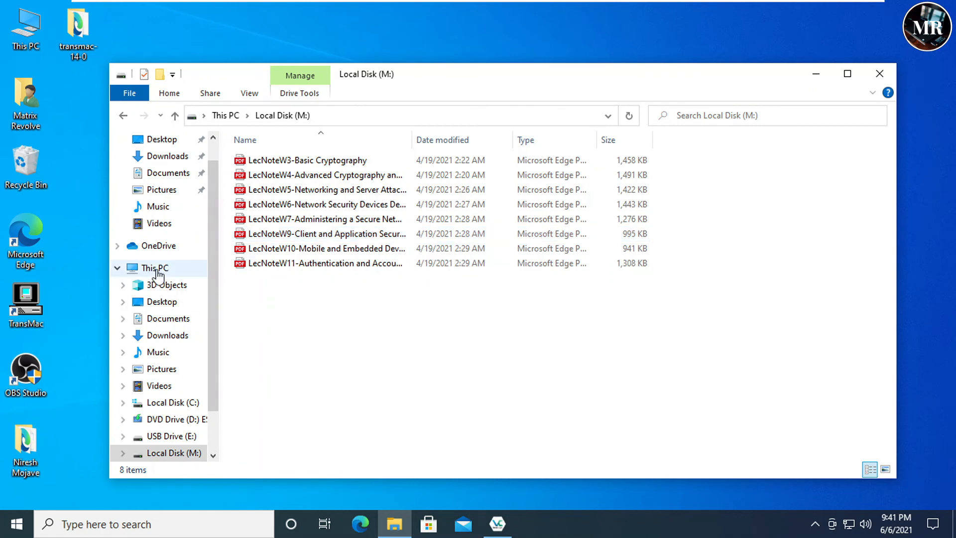
left_click(155, 268)
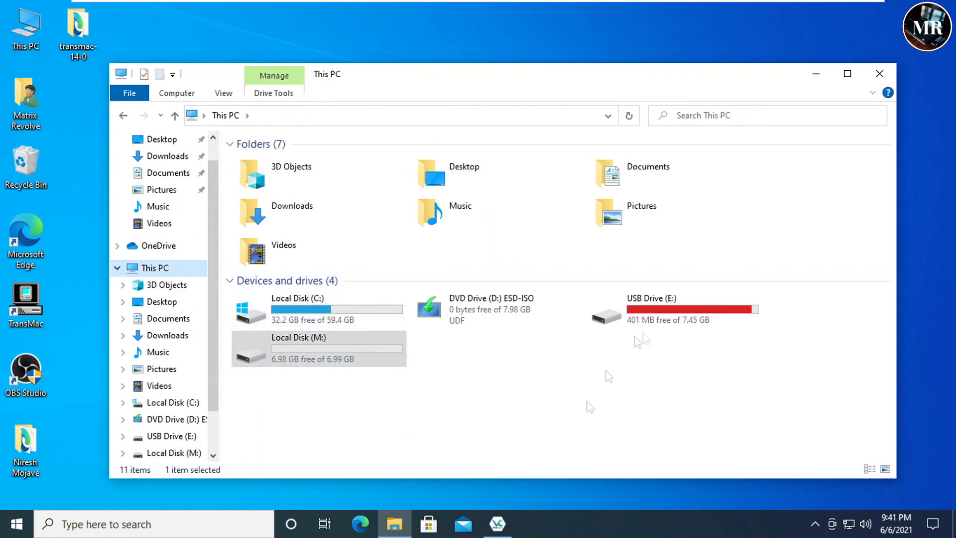
Dismount the matrix volume from M and exit VeraCrypt
left_click(496, 524)
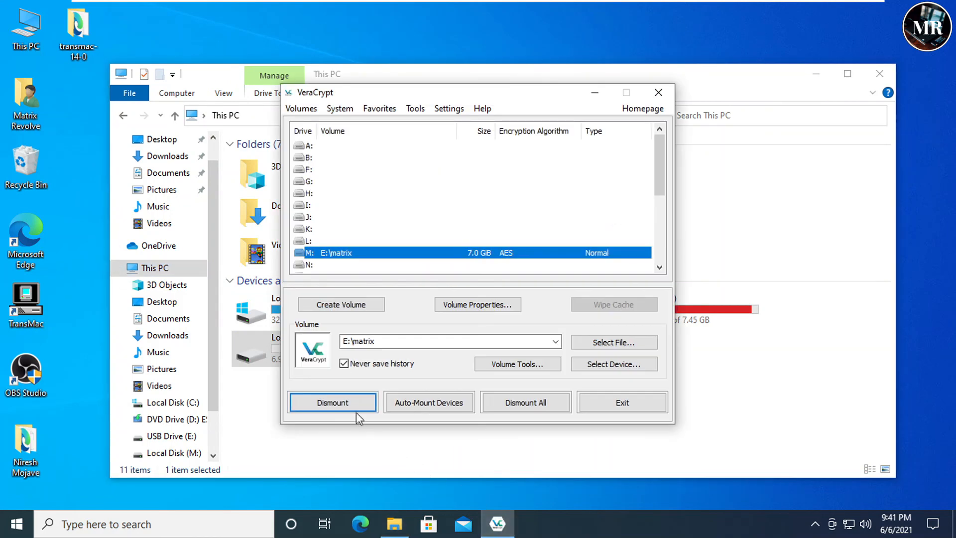
left_click(332, 402)
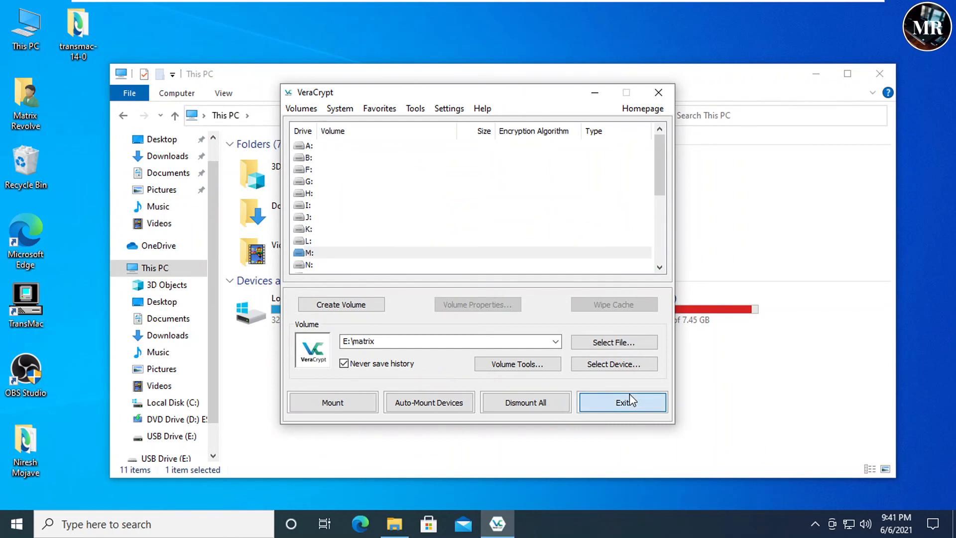
left_click(622, 401)
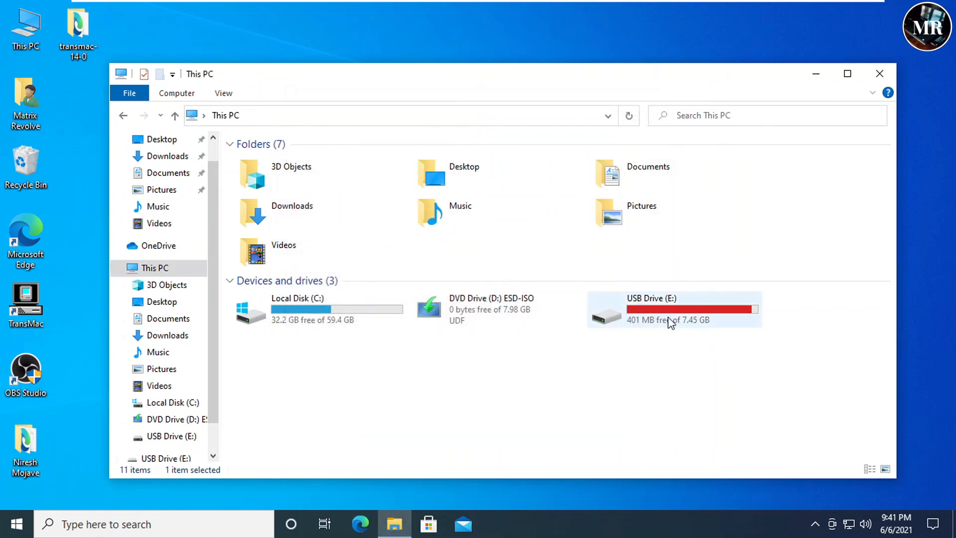
mouse_move(670, 320)
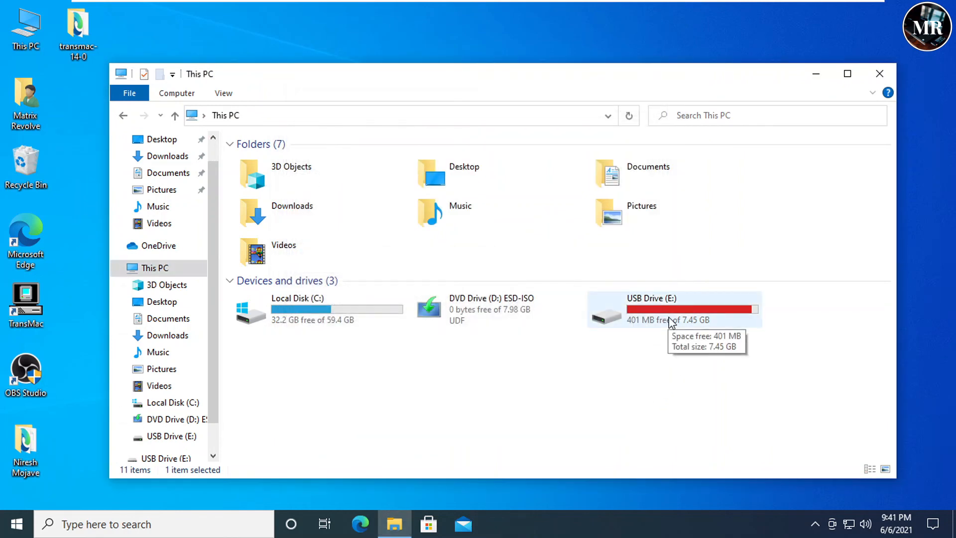